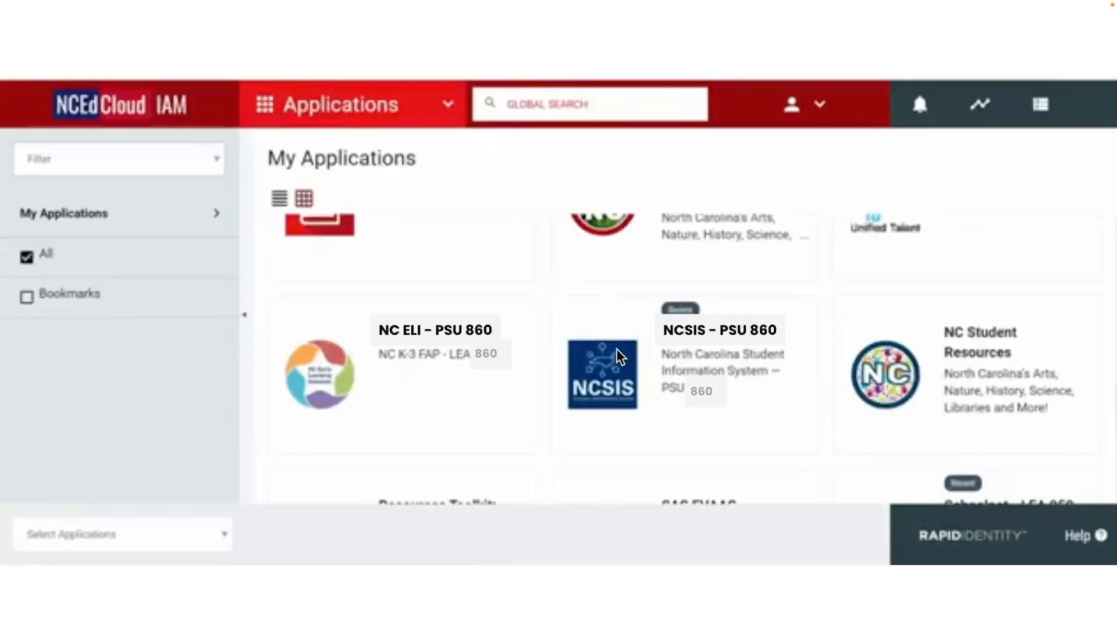
{"action": "mouse_move", "coordinate": [662, 389]}
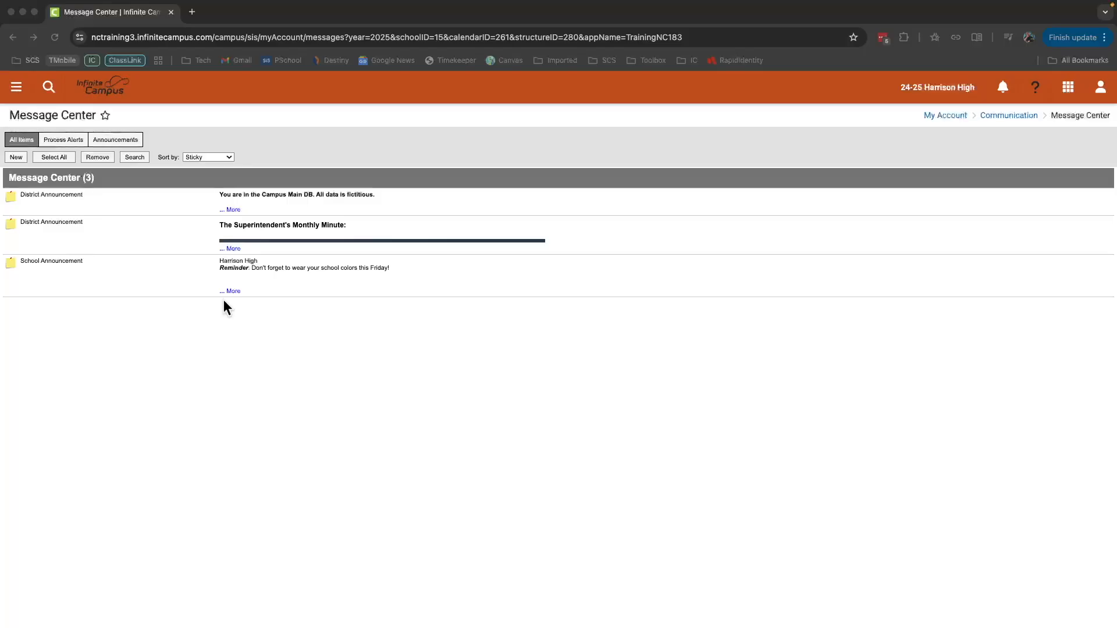
{"action": "mouse_move", "coordinate": [216, 322]}
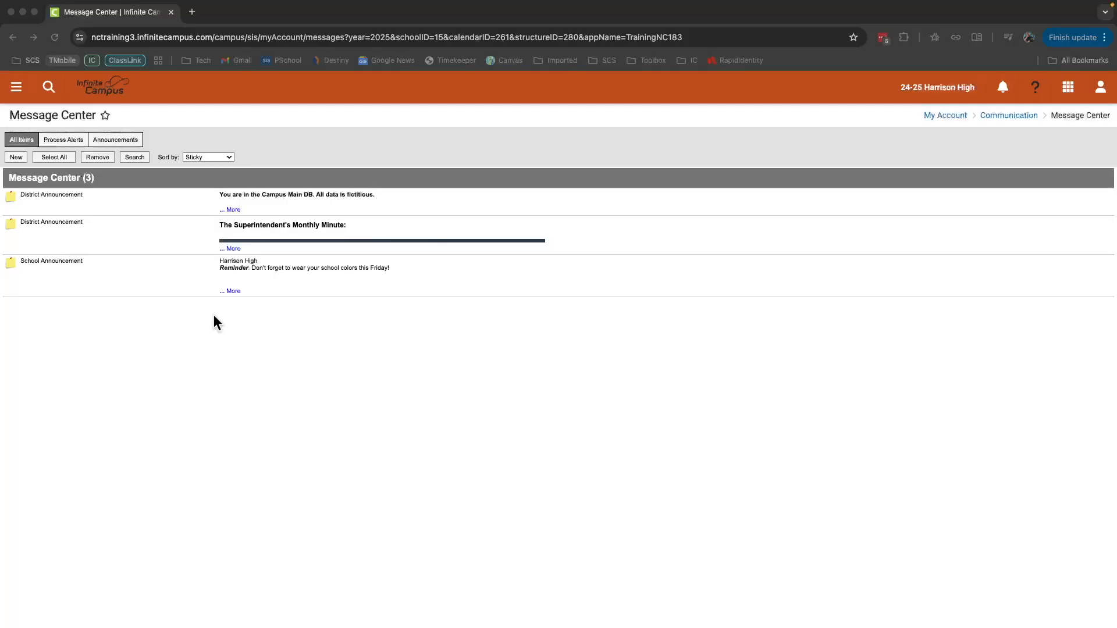
{"action": "mouse_move", "coordinate": [223, 325]}
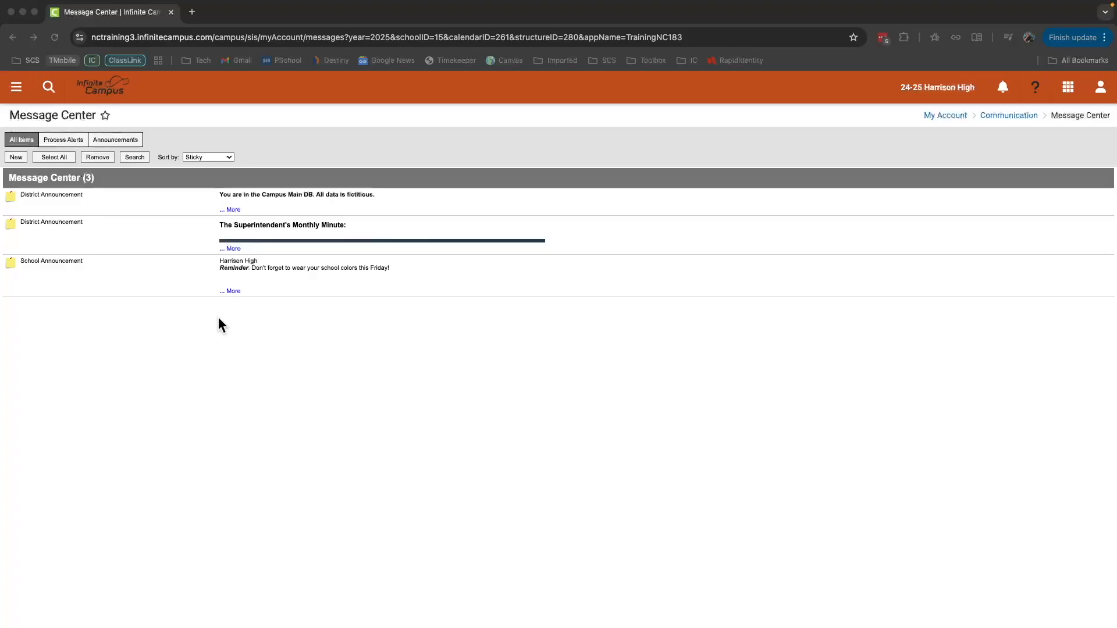
{"action": "mouse_move", "coordinate": [248, 292]}
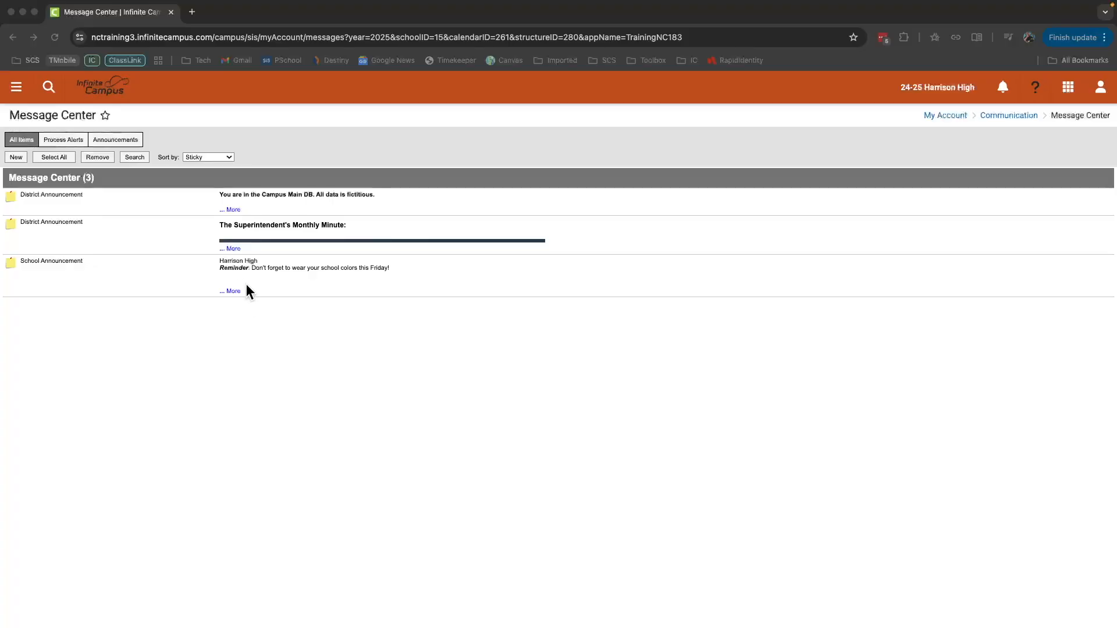
{"action": "mouse_move", "coordinate": [330, 250]}
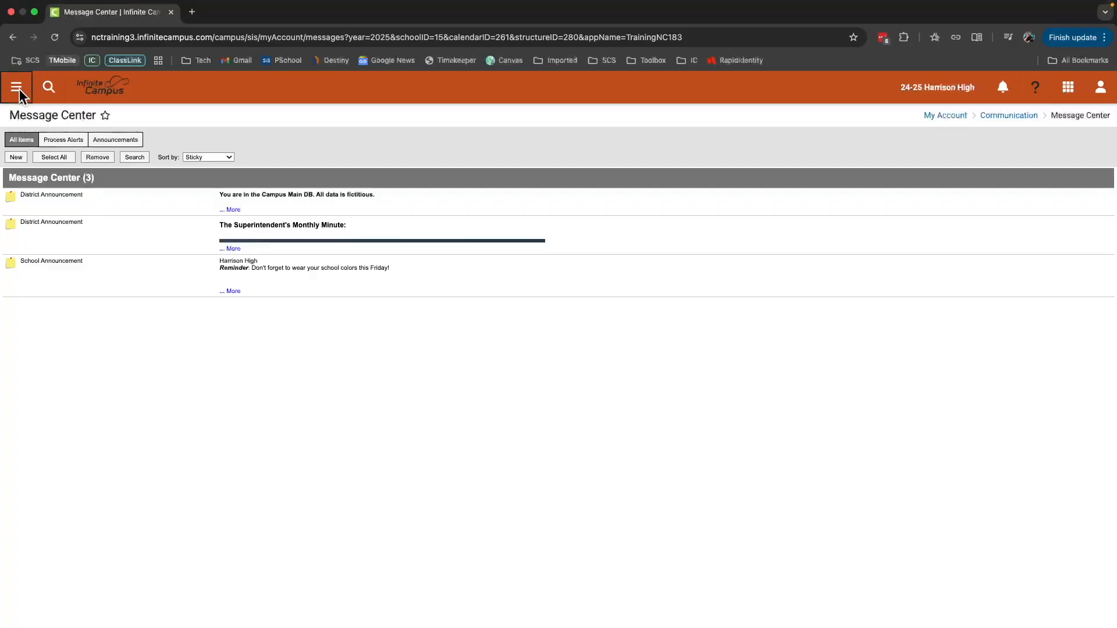
Step: Navigate from the Message Center to Instruction, landing in the Teaching Center for 24-25 Harrison High Term 2
{"action": "left_click", "coordinate": [17, 88]}
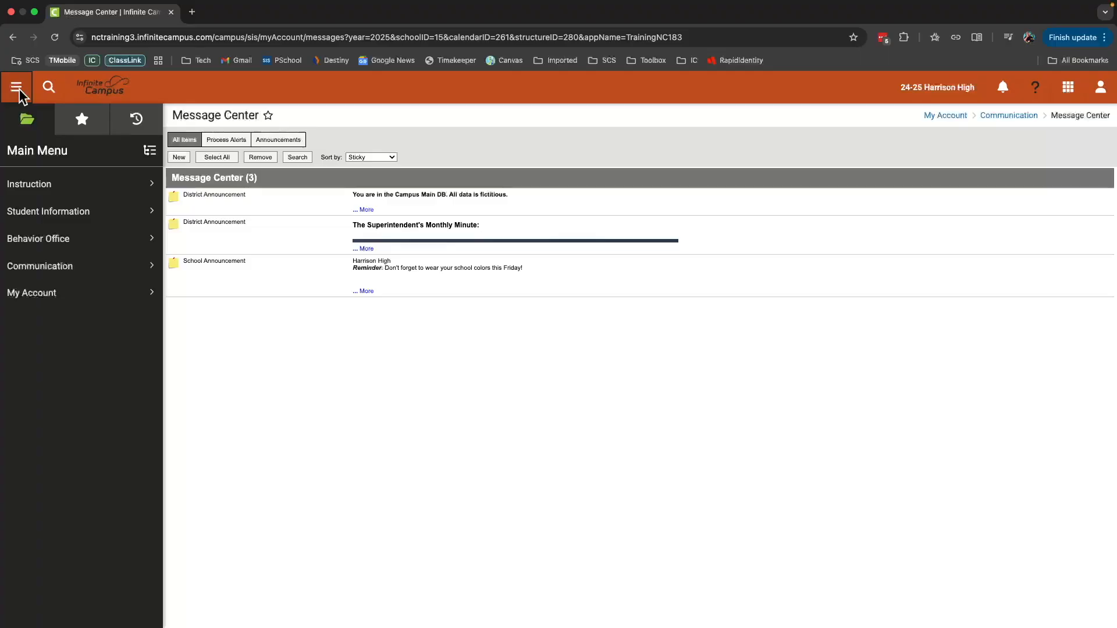
{"action": "mouse_move", "coordinate": [65, 184]}
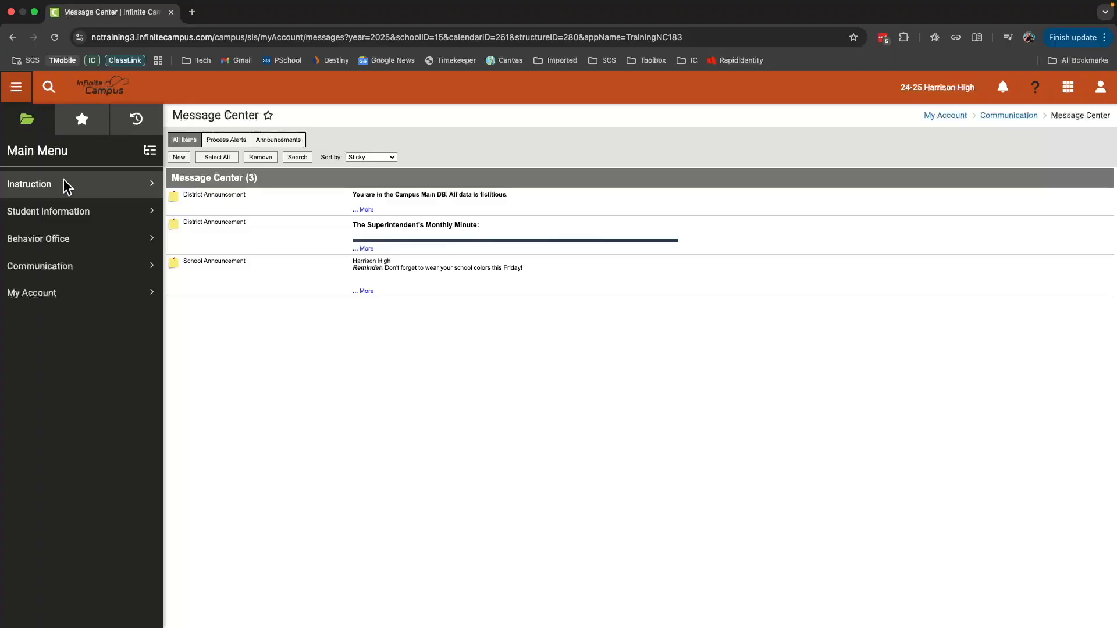
{"action": "left_click", "coordinate": [30, 184]}
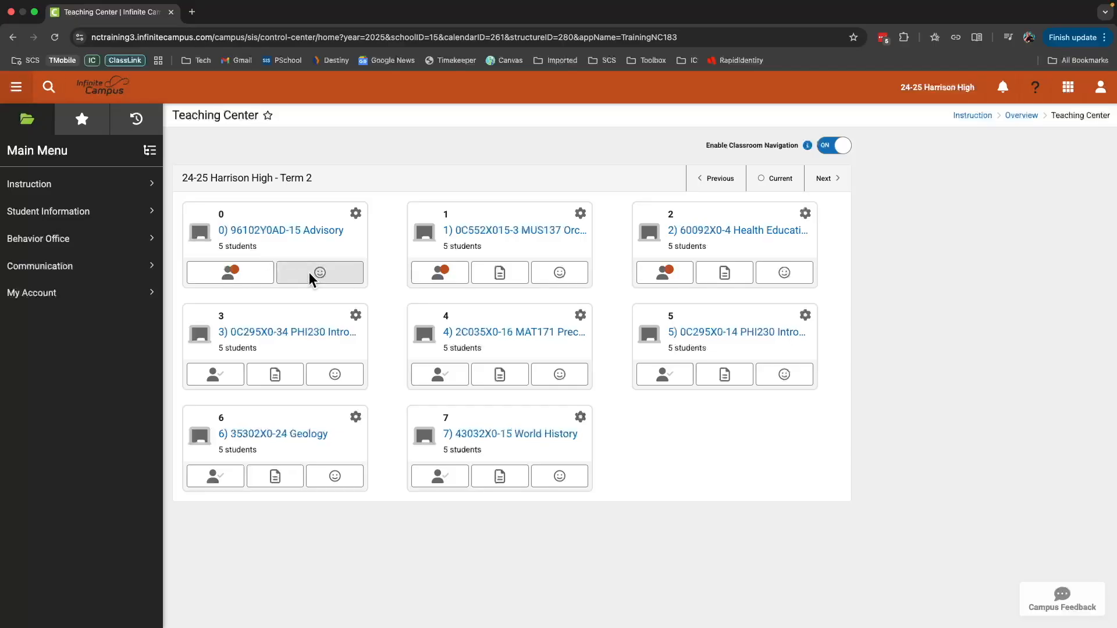
{"action": "mouse_move", "coordinate": [319, 272]}
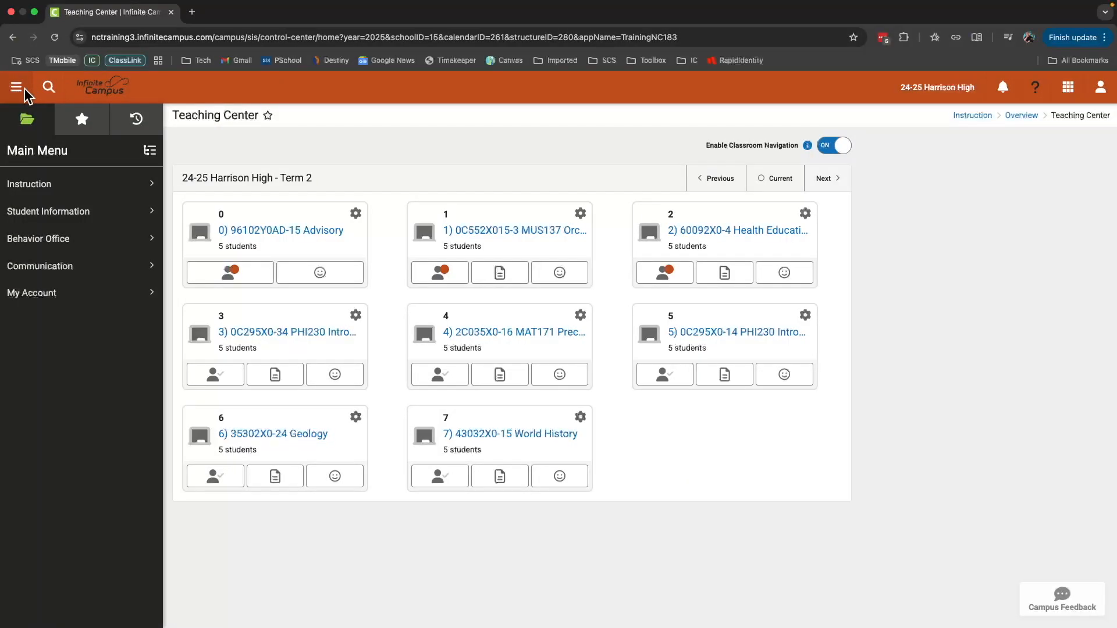
Step: Check the Favorites list in the side menu, then return to all tools and reopen the Teaching Center
{"action": "left_click", "coordinate": [16, 87]}
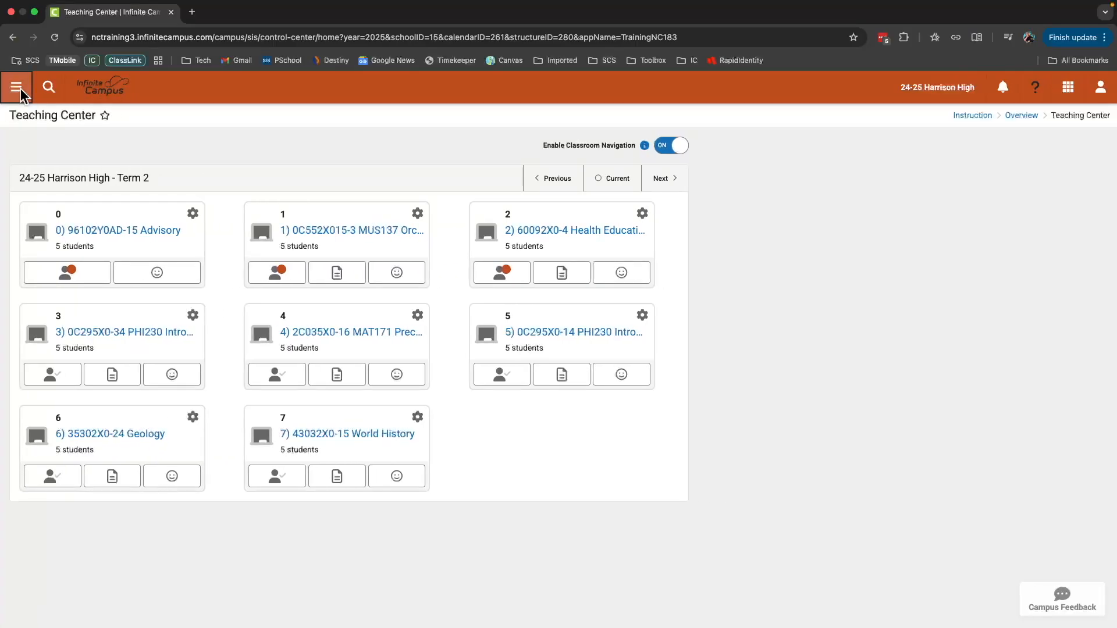
{"action": "left_click", "coordinate": [15, 87]}
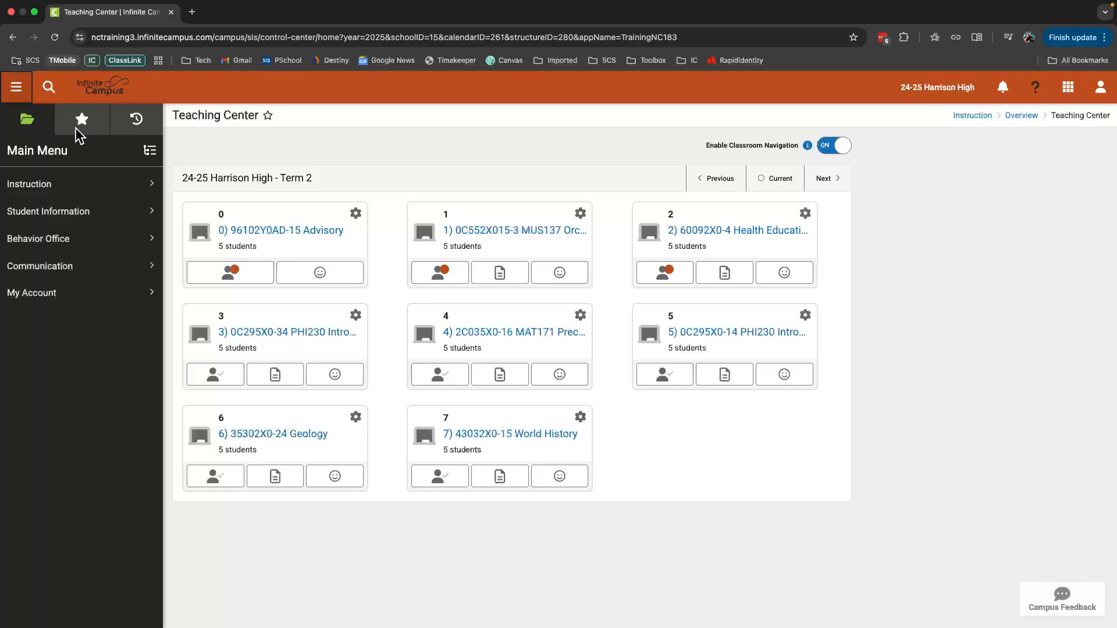
{"action": "left_click", "coordinate": [81, 118]}
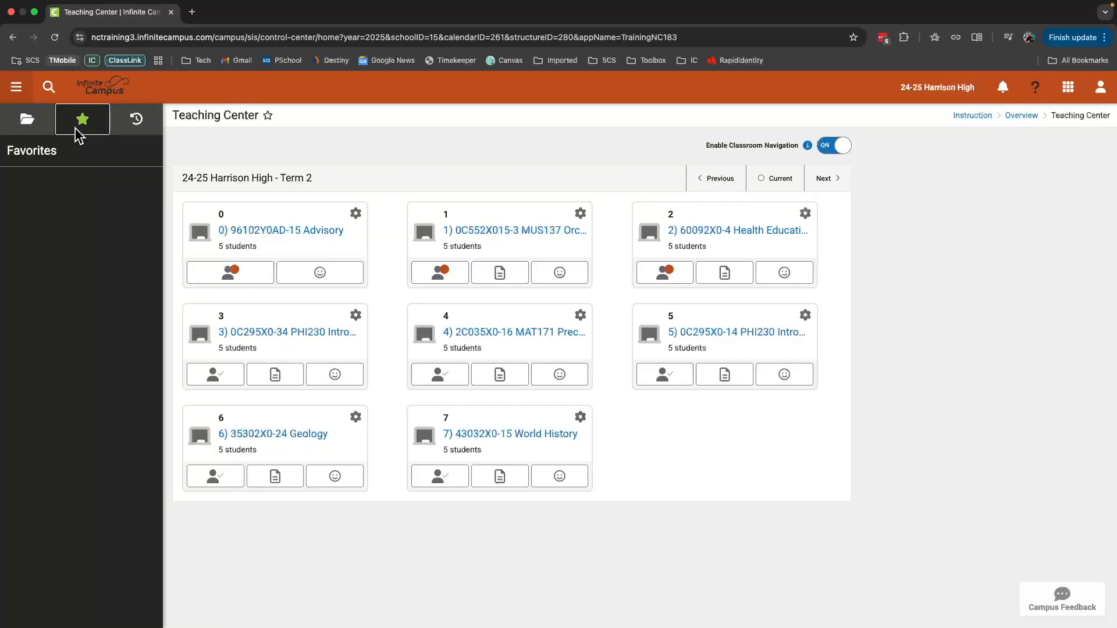
{"action": "mouse_move", "coordinate": [34, 127]}
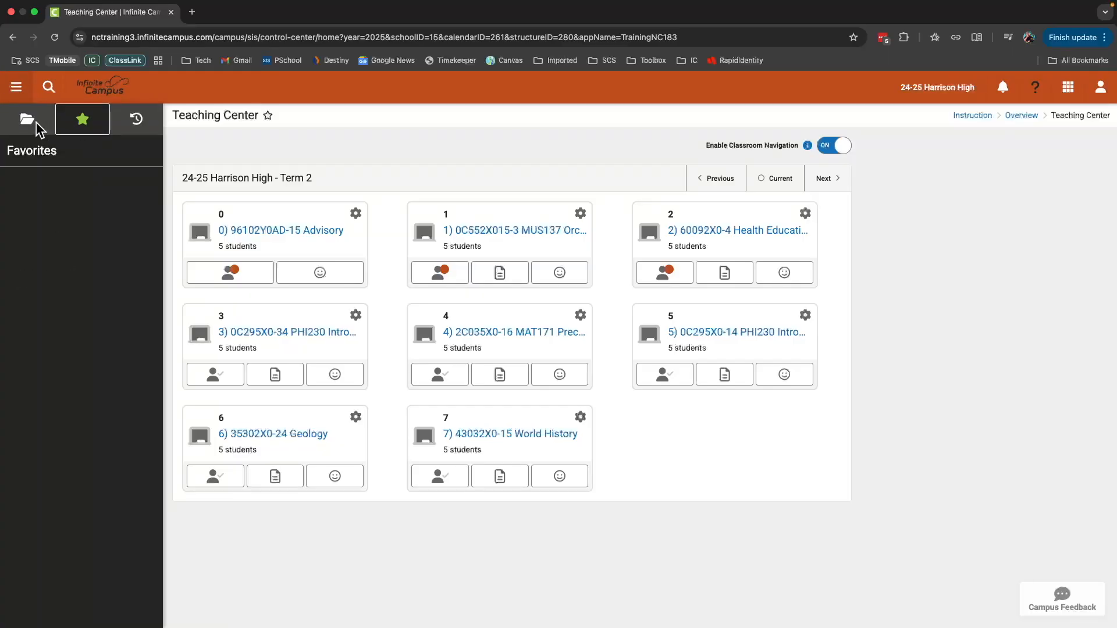
{"action": "left_click", "coordinate": [27, 118]}
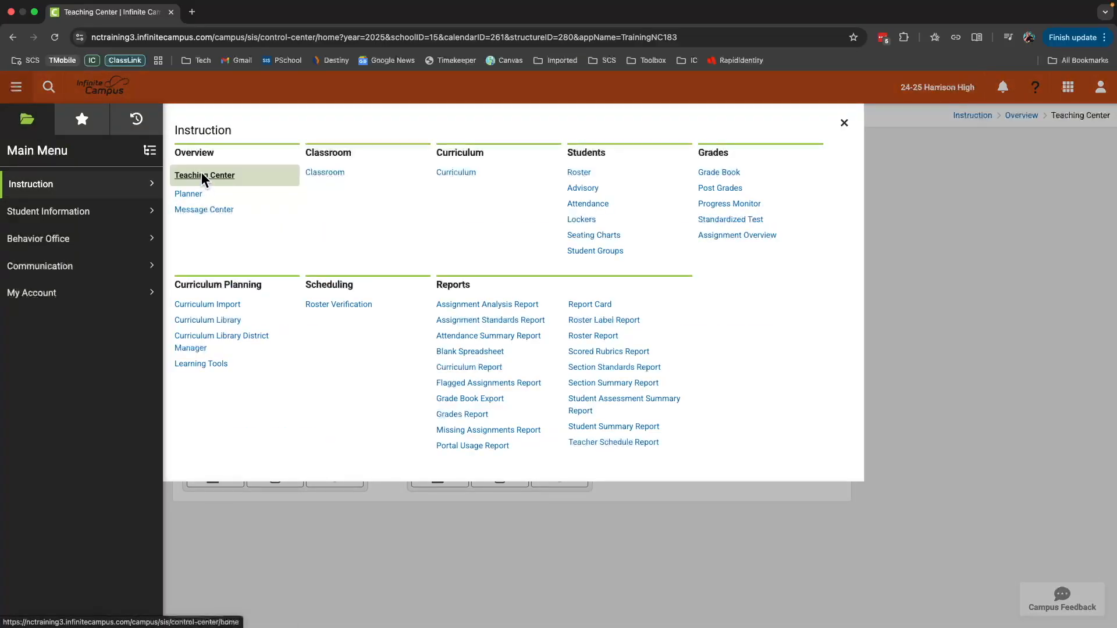
{"action": "left_click", "coordinate": [204, 176]}
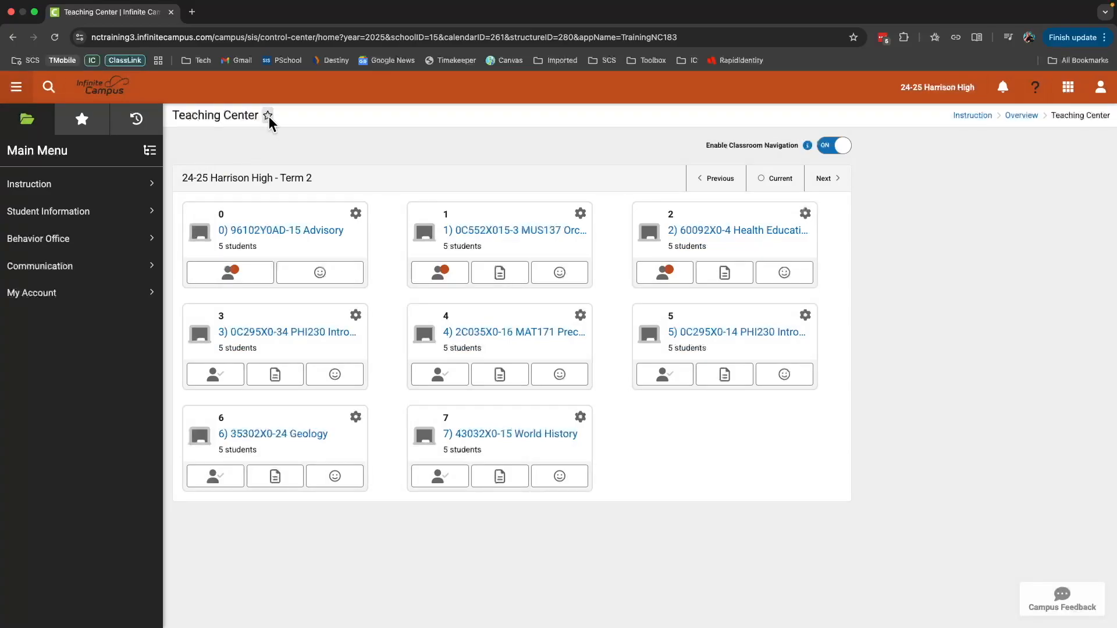
Step: Star the Teaching Center as a favorite, confirm it, then review the Favorites and Recent tool lists
{"action": "left_click", "coordinate": [269, 115]}
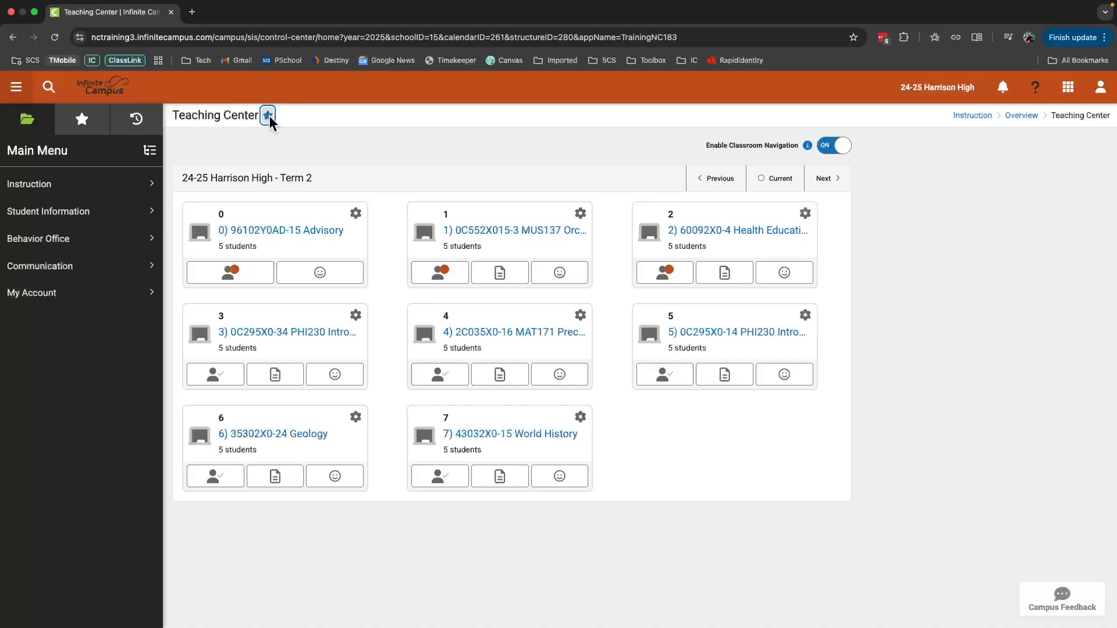
{"action": "left_click", "coordinate": [268, 115]}
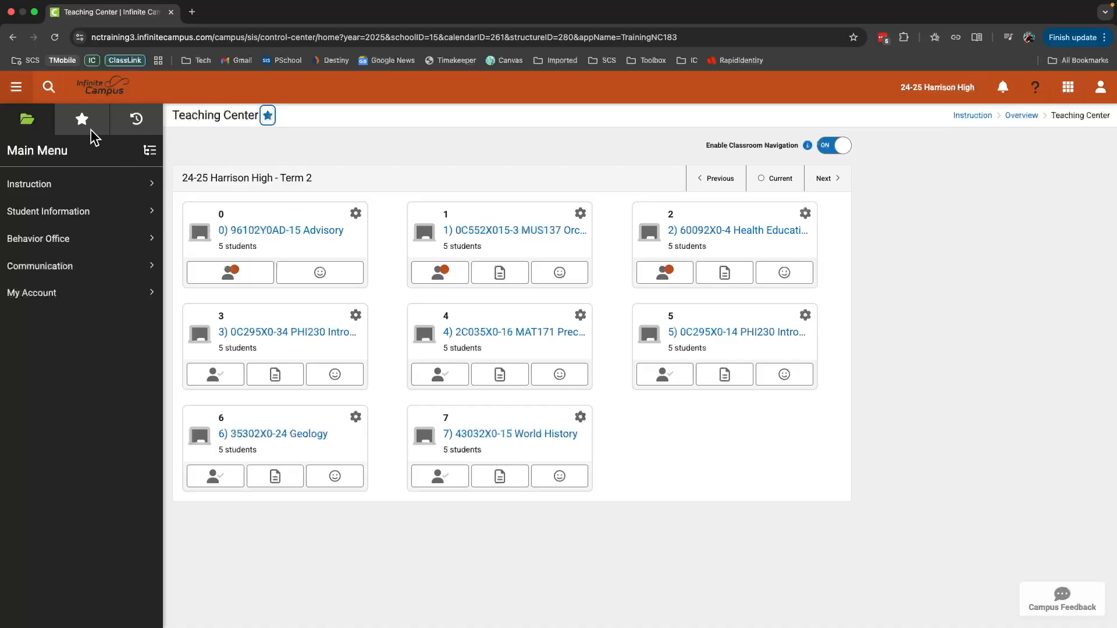
{"action": "left_click", "coordinate": [81, 118]}
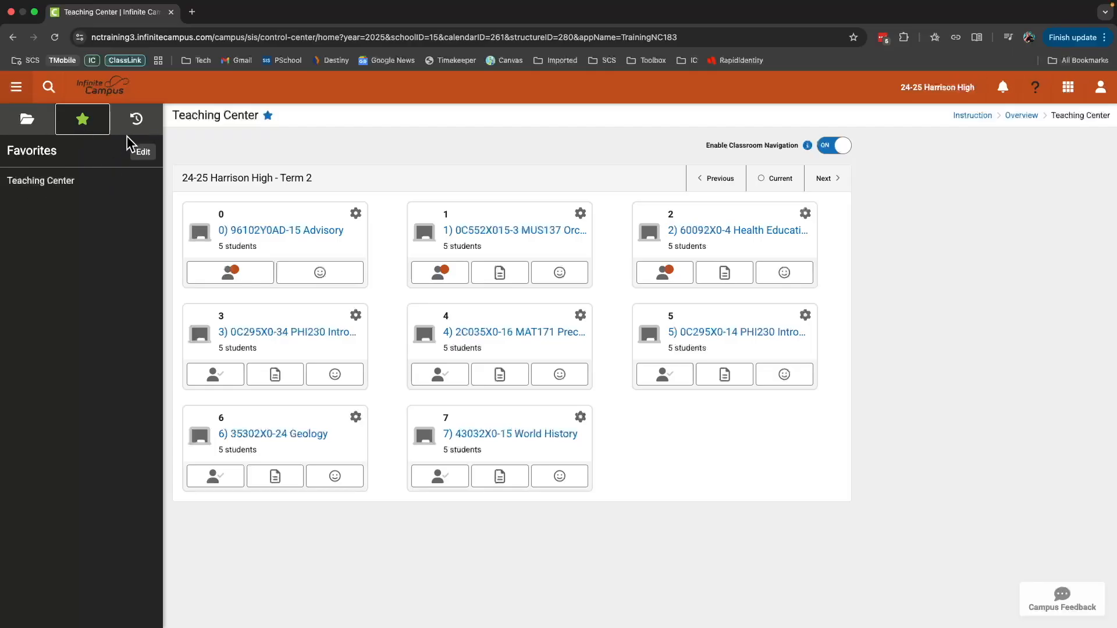
{"action": "left_click", "coordinate": [135, 118]}
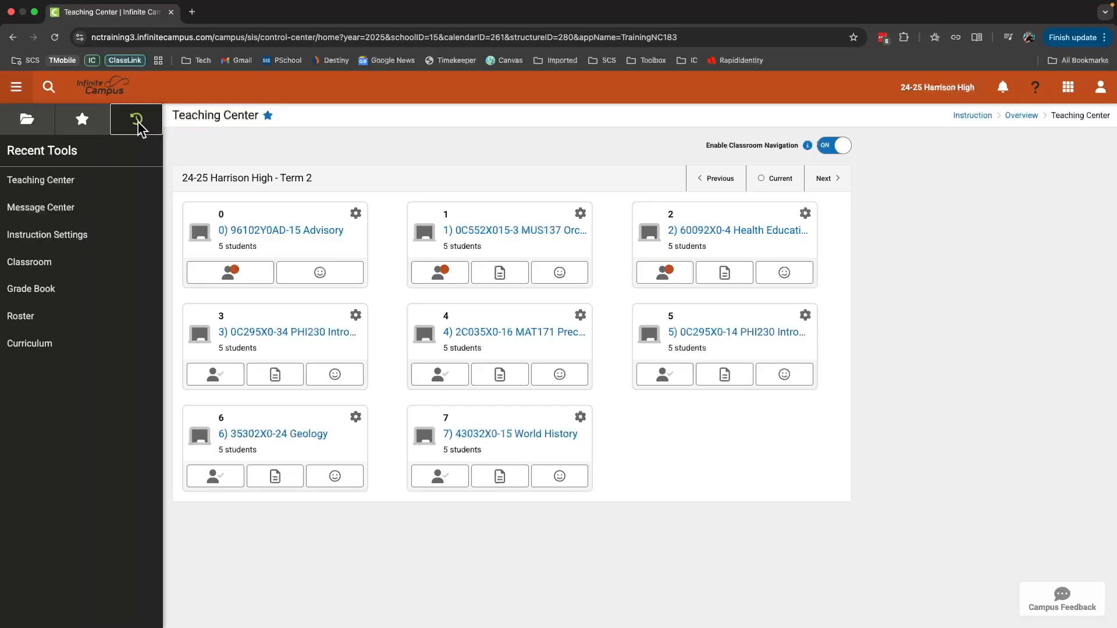
{"action": "mouse_move", "coordinate": [82, 269]}
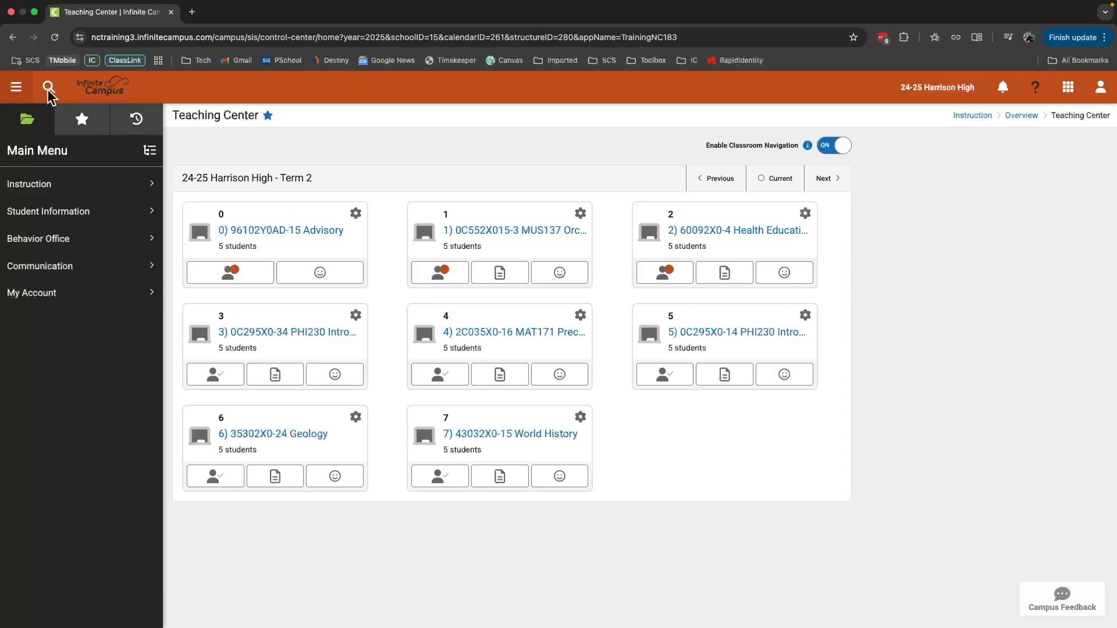
Step: Search students for 'newton' and open the matching student's Summary page
{"action": "left_click", "coordinate": [49, 87]}
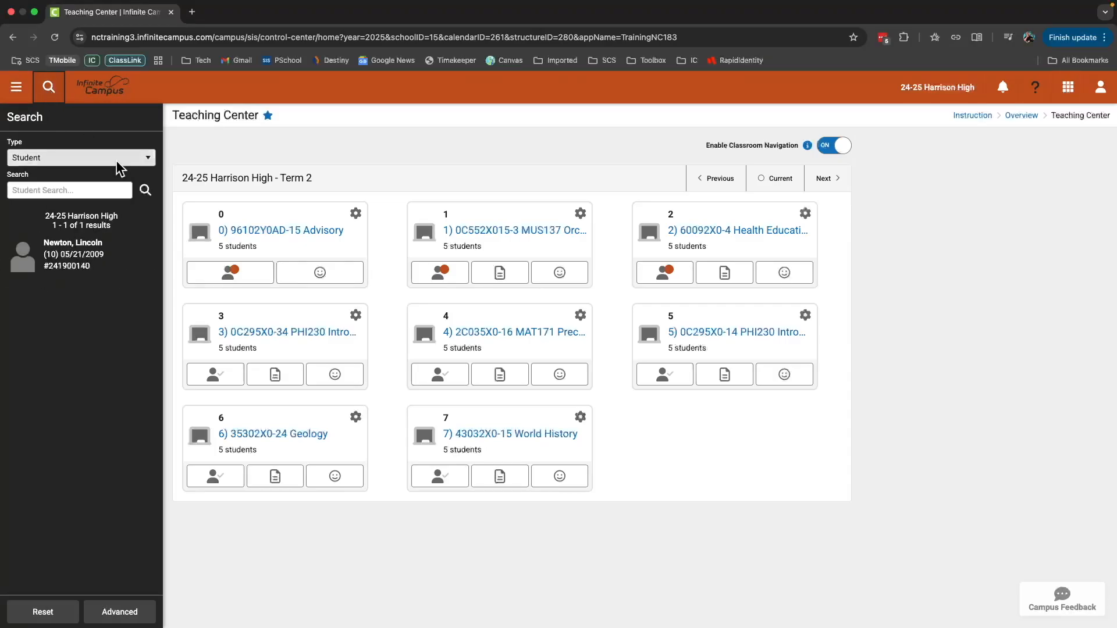
{"action": "left_click", "coordinate": [80, 157]}
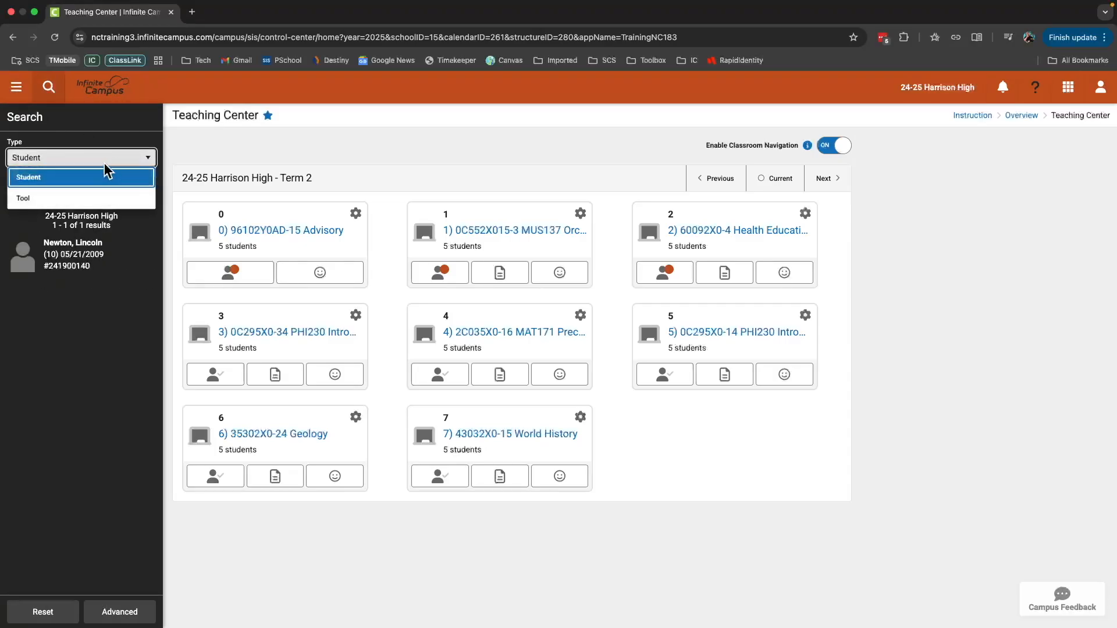
{"action": "left_click", "coordinate": [28, 176]}
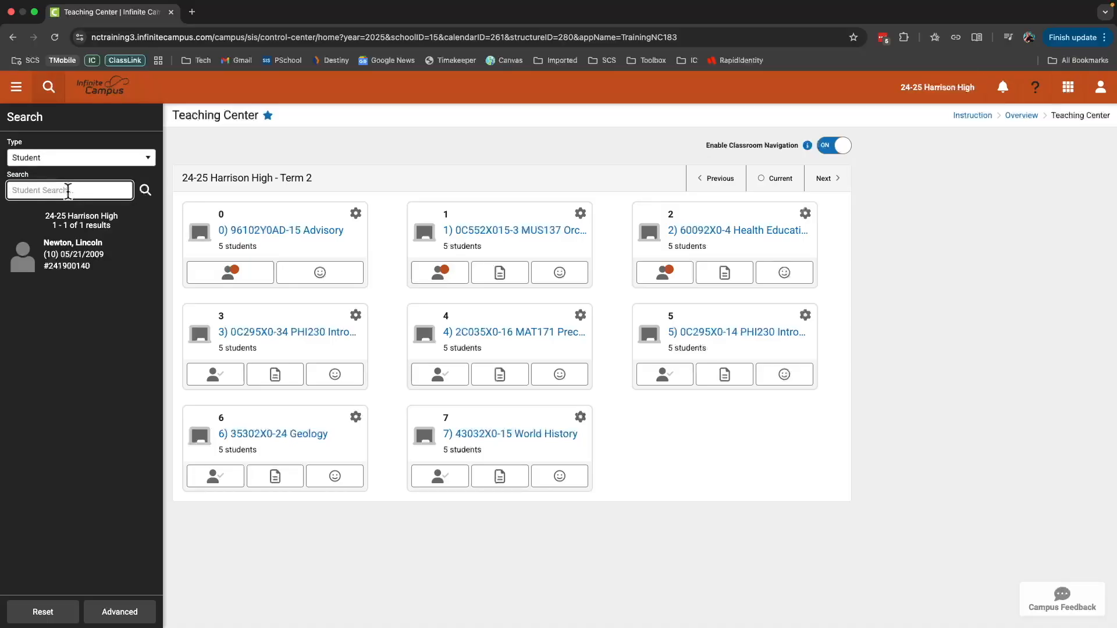
{"action": "type", "text": "newton"}
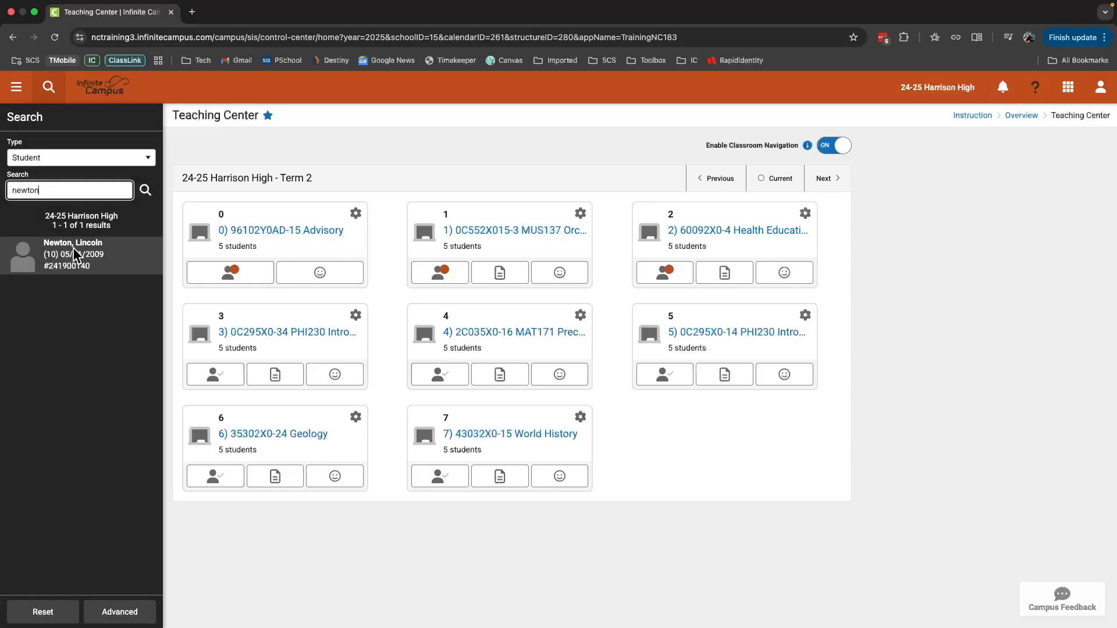
{"action": "left_click", "coordinate": [82, 255]}
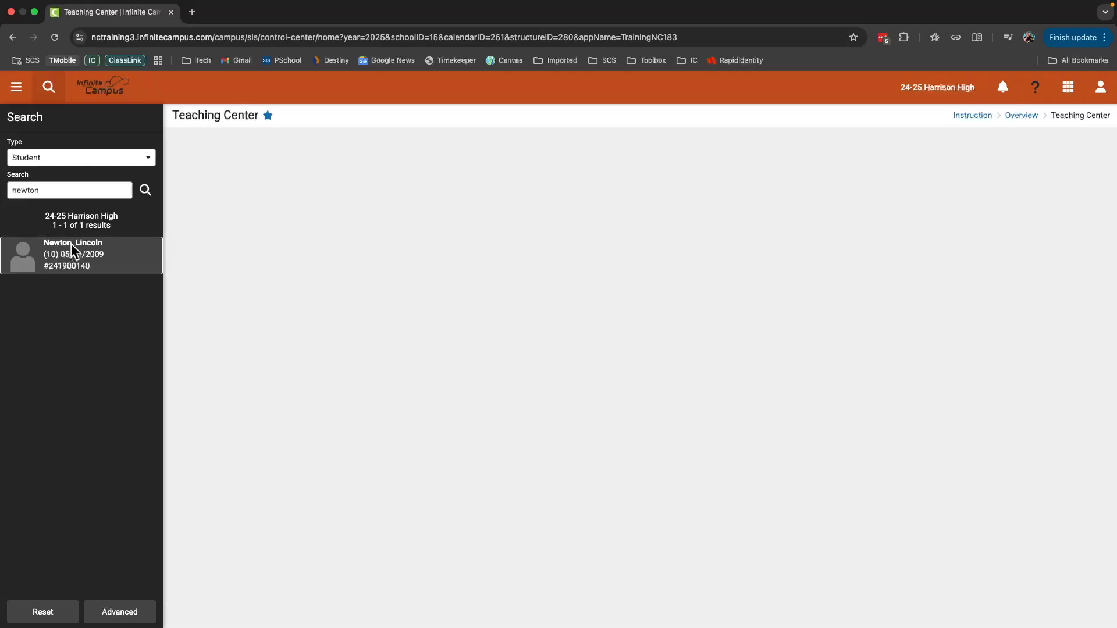
{"action": "left_click", "coordinate": [81, 255]}
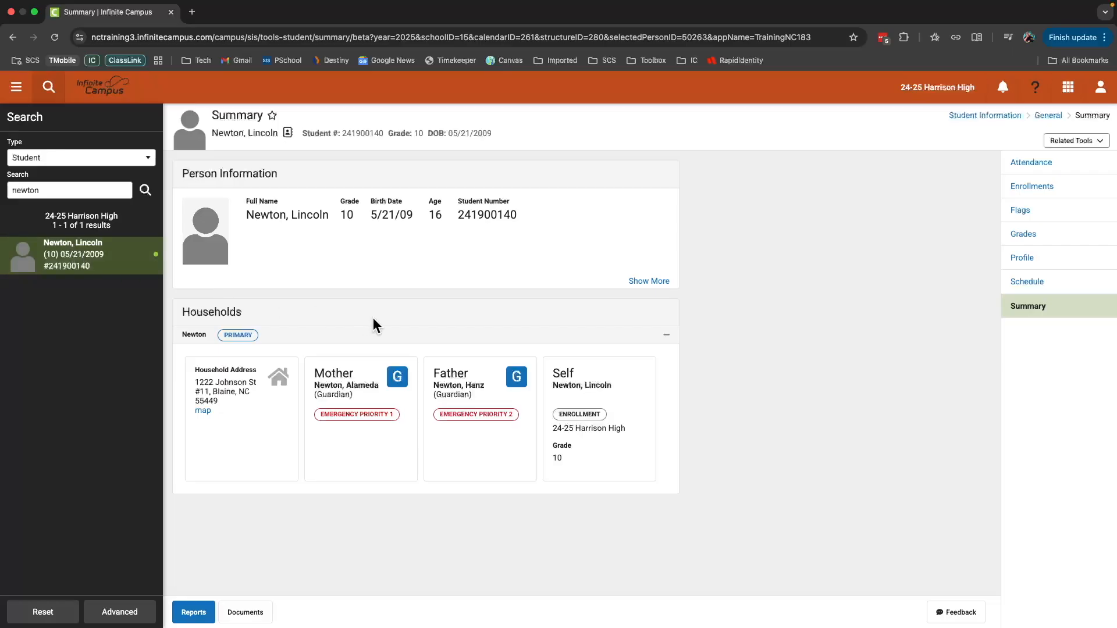
{"action": "mouse_move", "coordinate": [376, 320]}
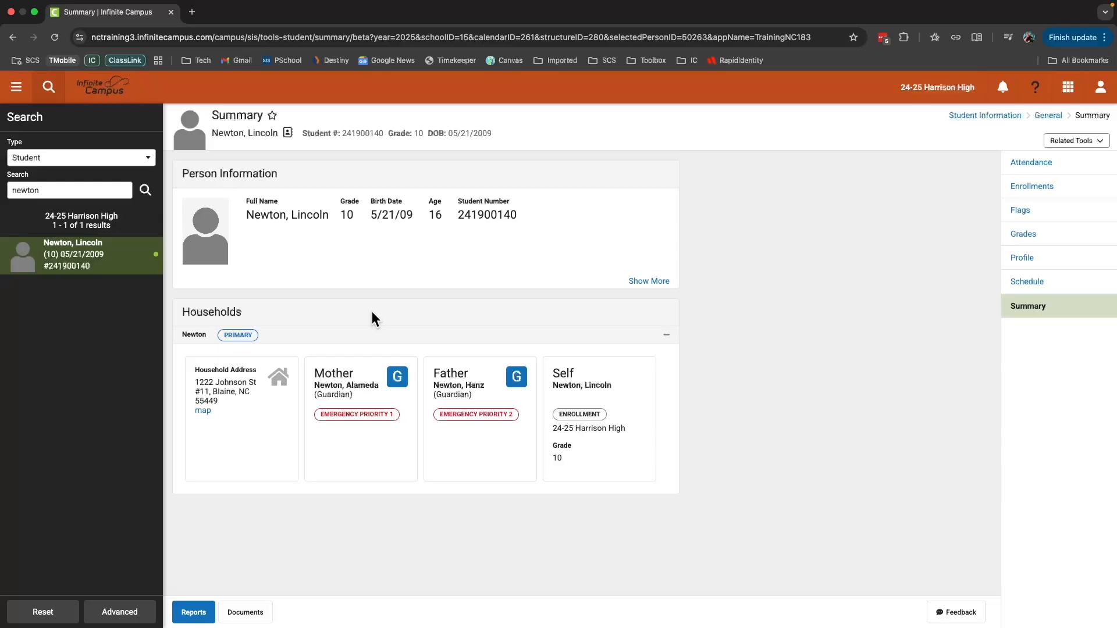
{"action": "mouse_move", "coordinate": [1022, 234]}
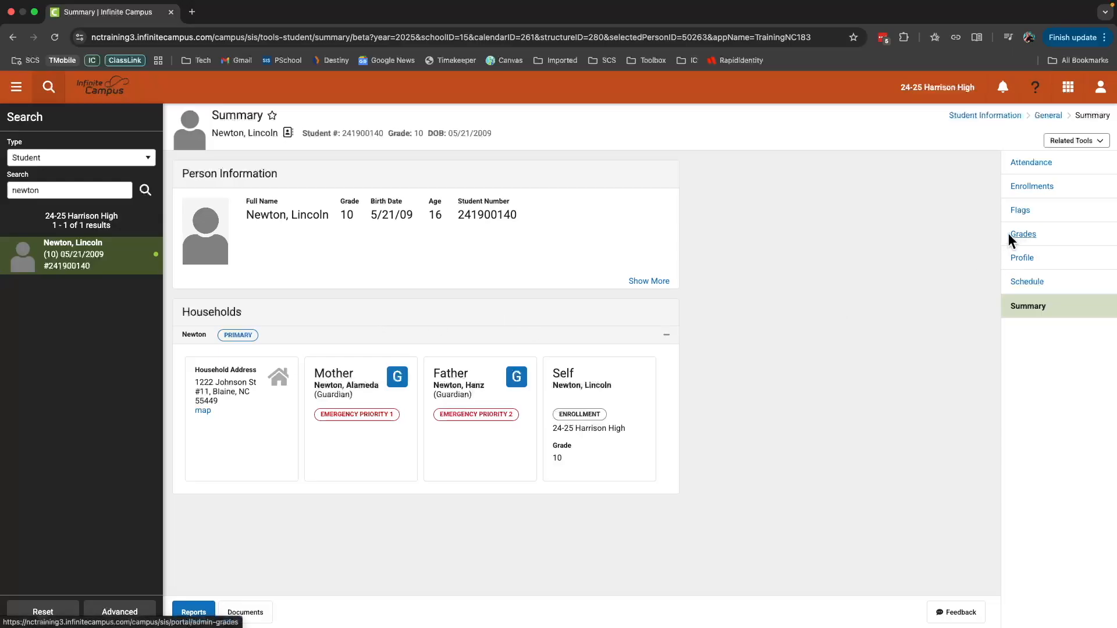
{"action": "mouse_move", "coordinate": [1029, 163]}
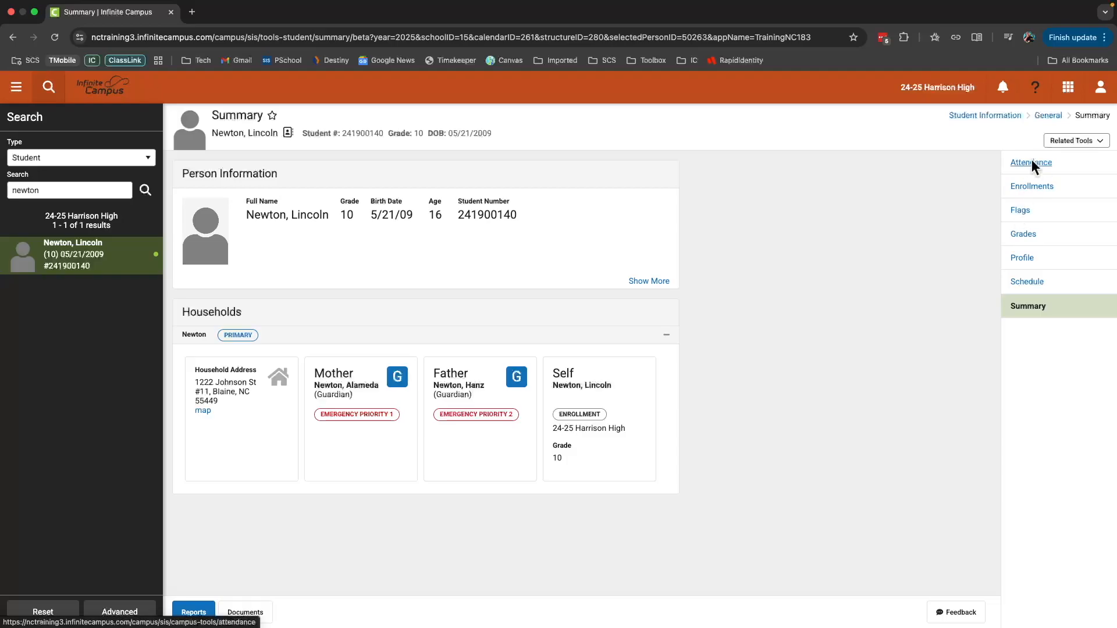
Step: View the student's Attendance, then Grades, ending on the Schedule for Friday, May 30, 2025
{"action": "left_click", "coordinate": [1031, 163]}
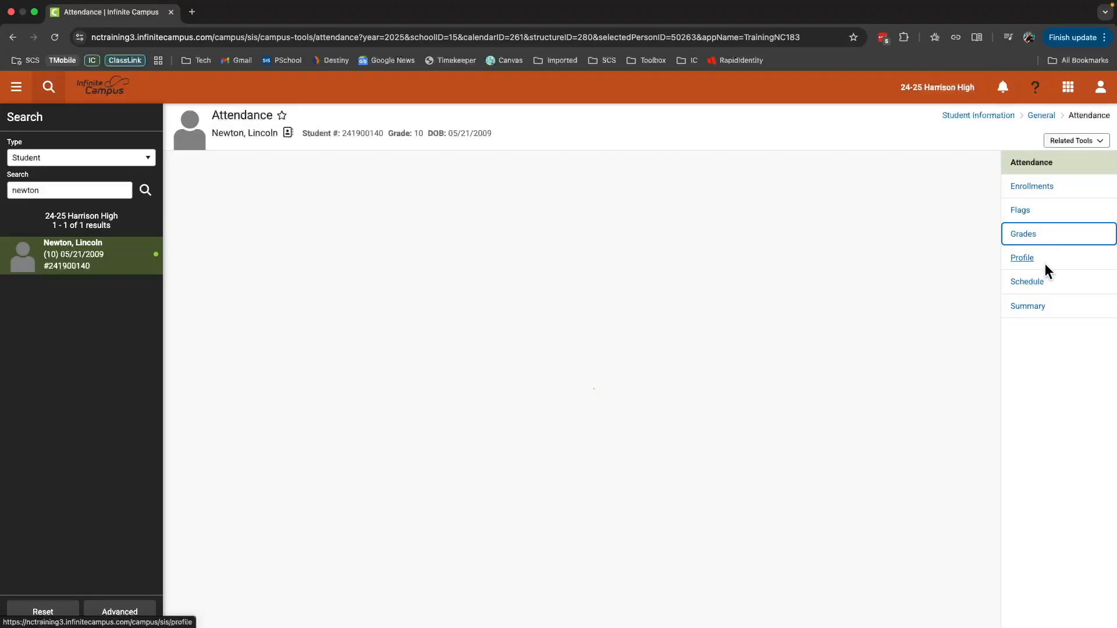
{"action": "left_click", "coordinate": [1023, 234]}
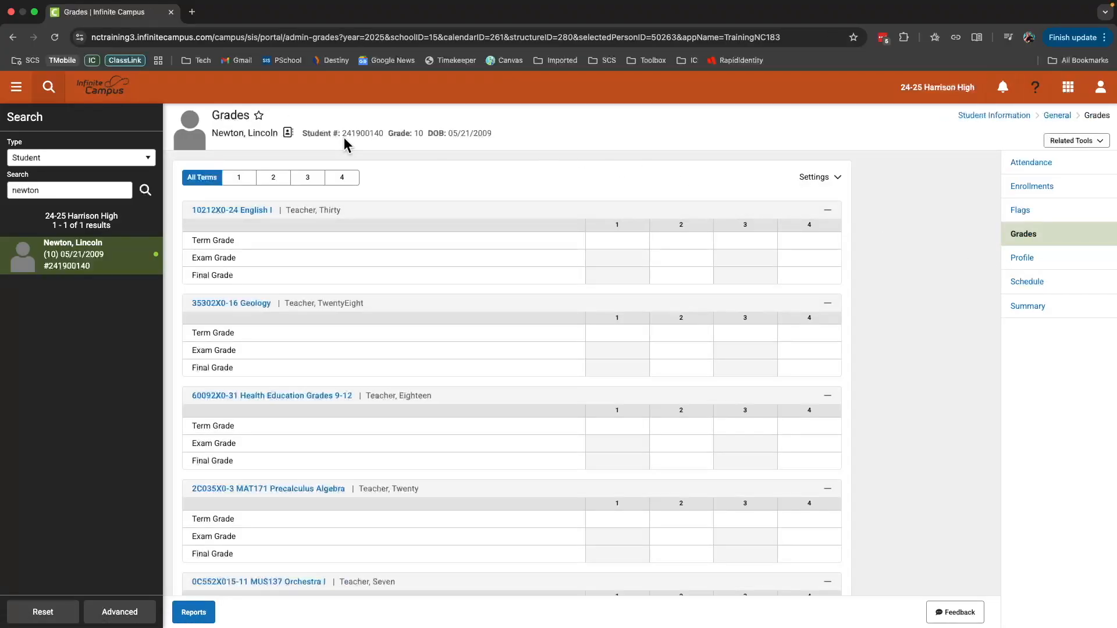
{"action": "mouse_move", "coordinate": [872, 292]}
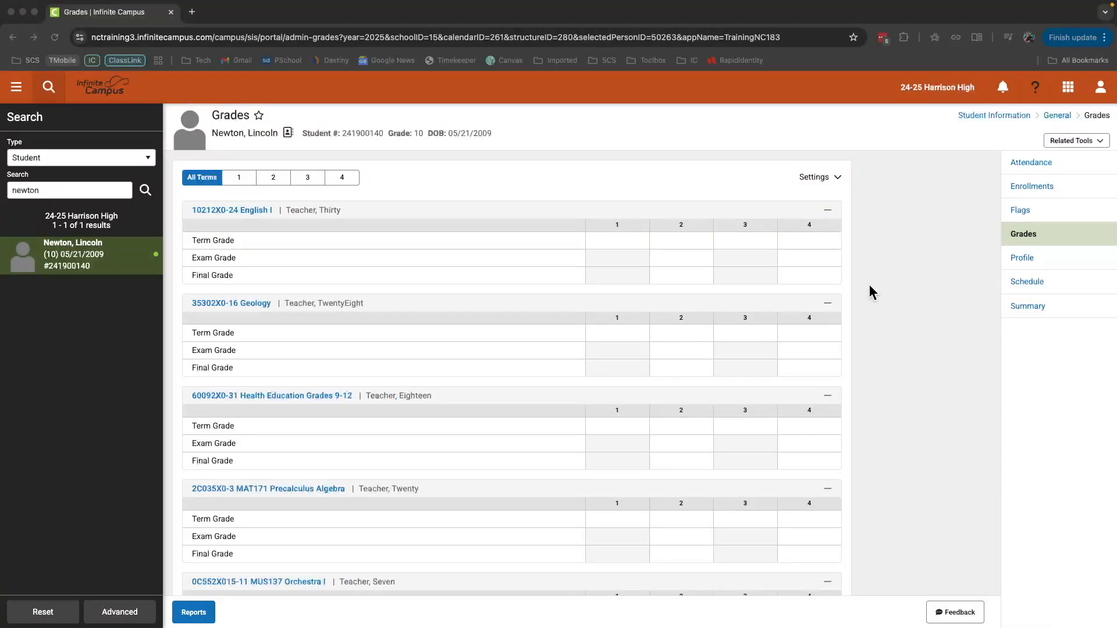
{"action": "mouse_move", "coordinate": [1021, 288]}
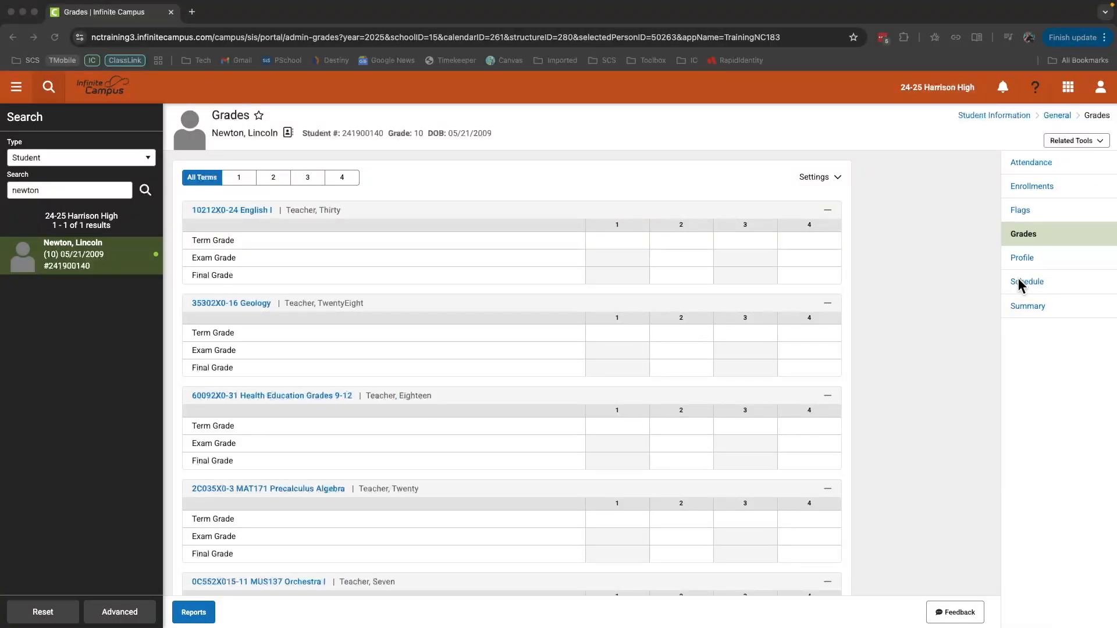
{"action": "left_click", "coordinate": [1026, 281]}
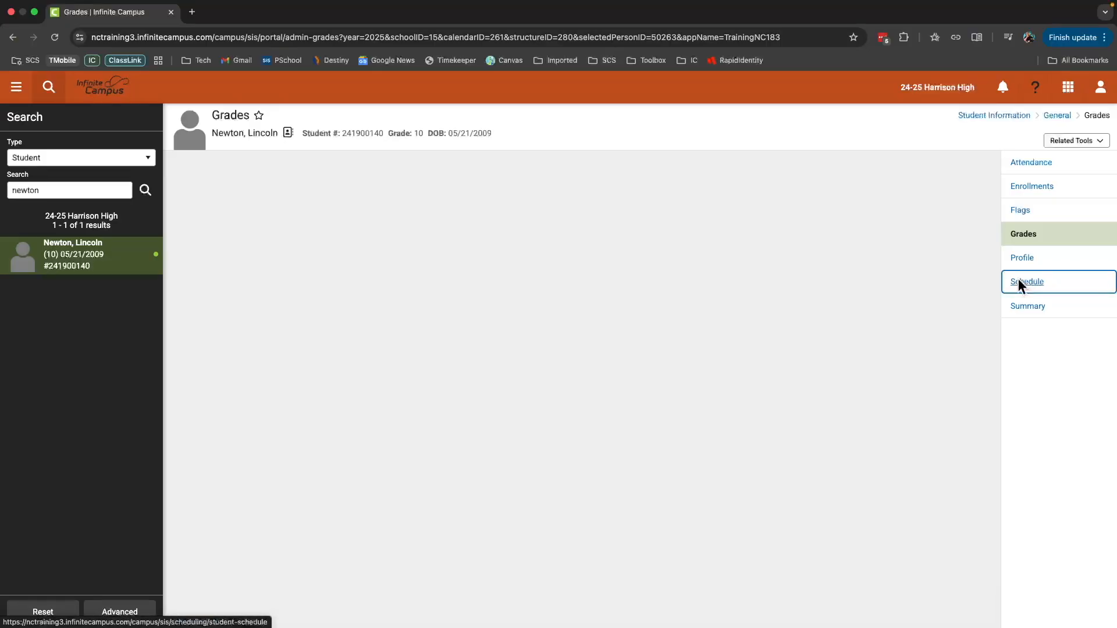
{"action": "left_click", "coordinate": [1027, 282]}
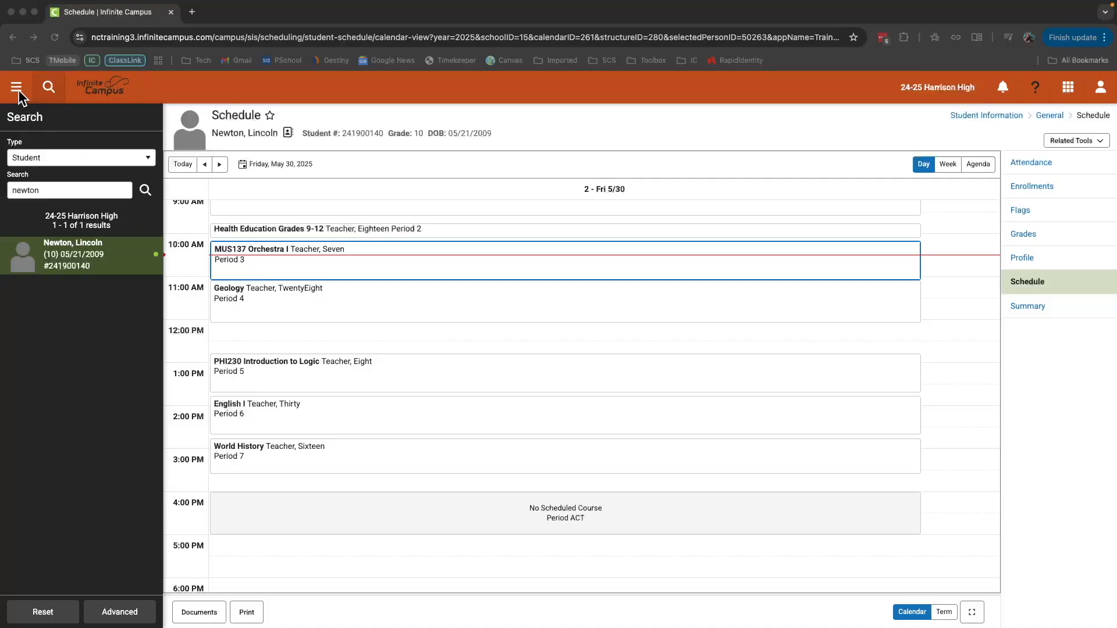
Step: Return to the Teaching Center and open the Students roster of the period 3 PHI230 Introduction to Logic section
{"action": "left_click", "coordinate": [16, 88]}
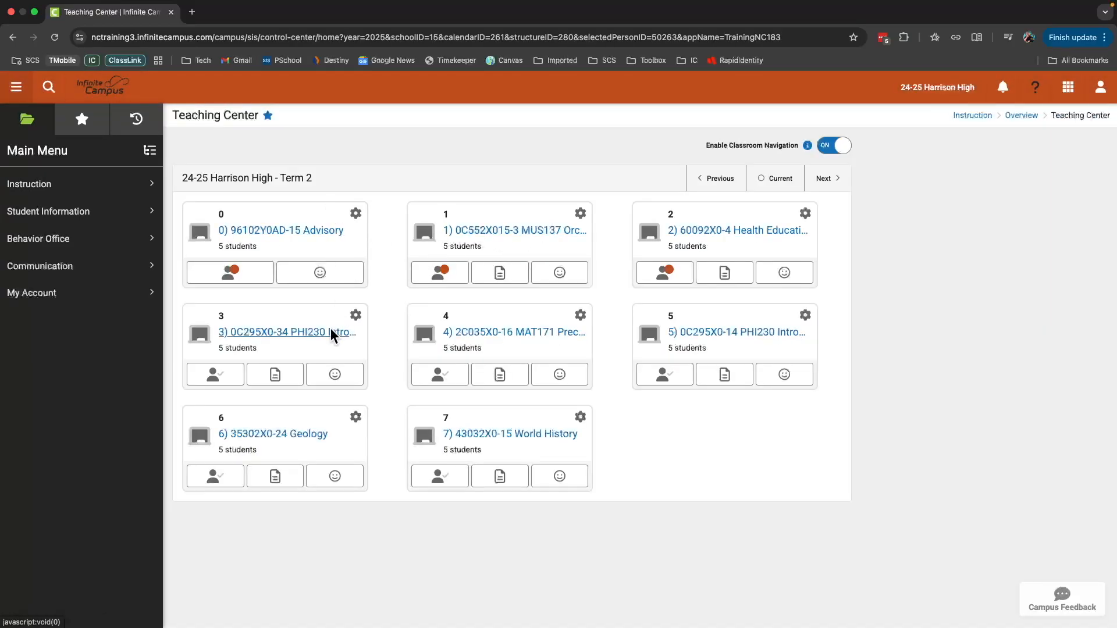
{"action": "mouse_move", "coordinate": [325, 341]}
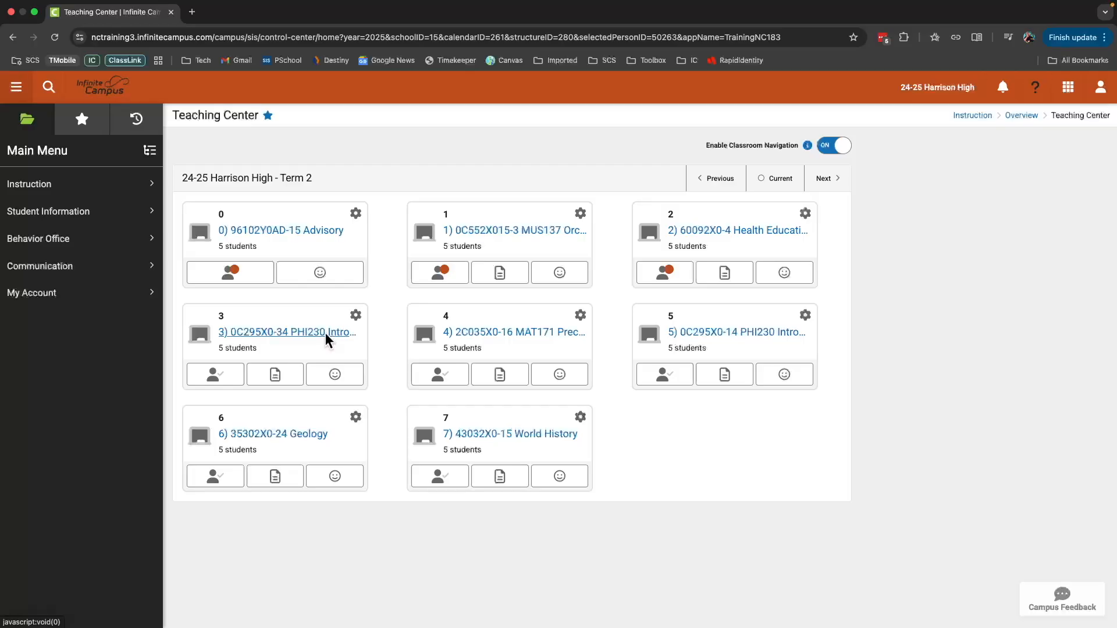
{"action": "left_click", "coordinate": [284, 331]}
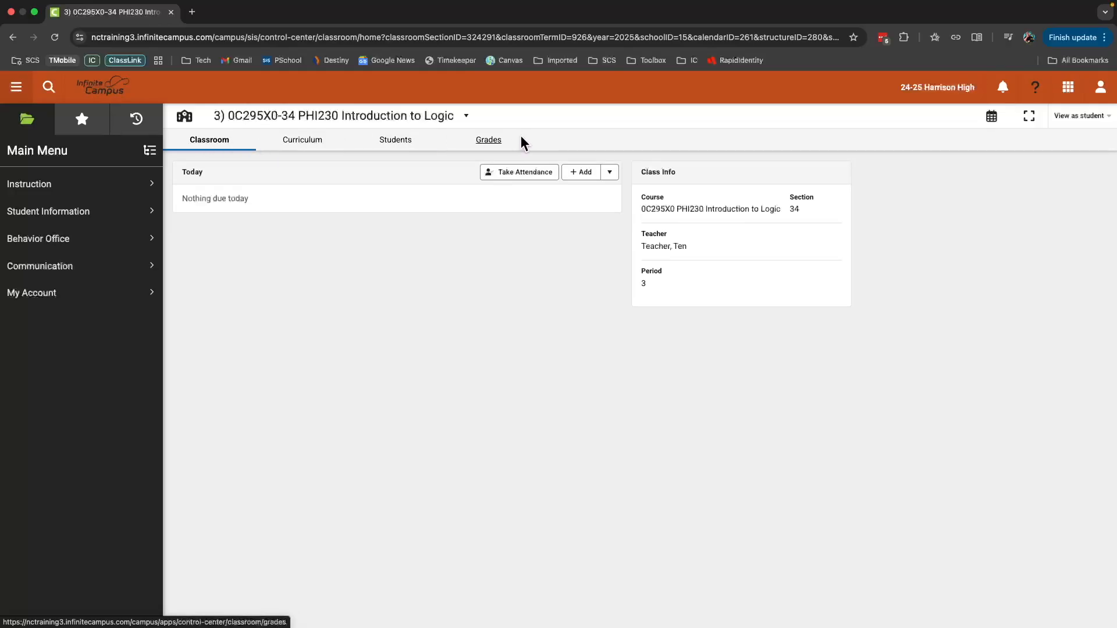
{"action": "left_click", "coordinate": [395, 140]}
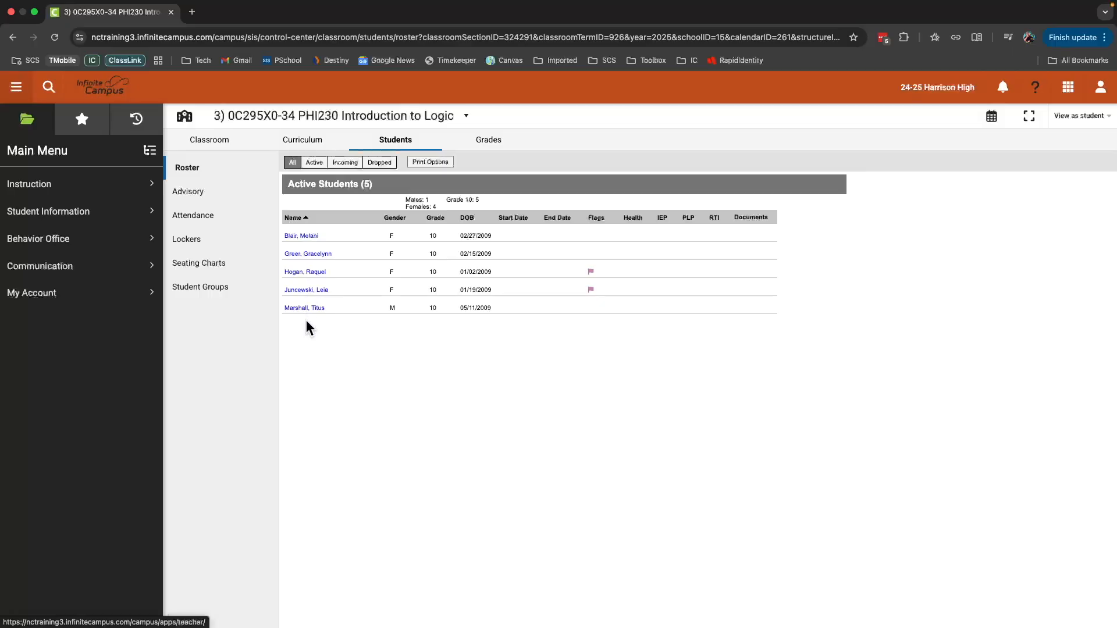
{"action": "mouse_move", "coordinate": [318, 254]}
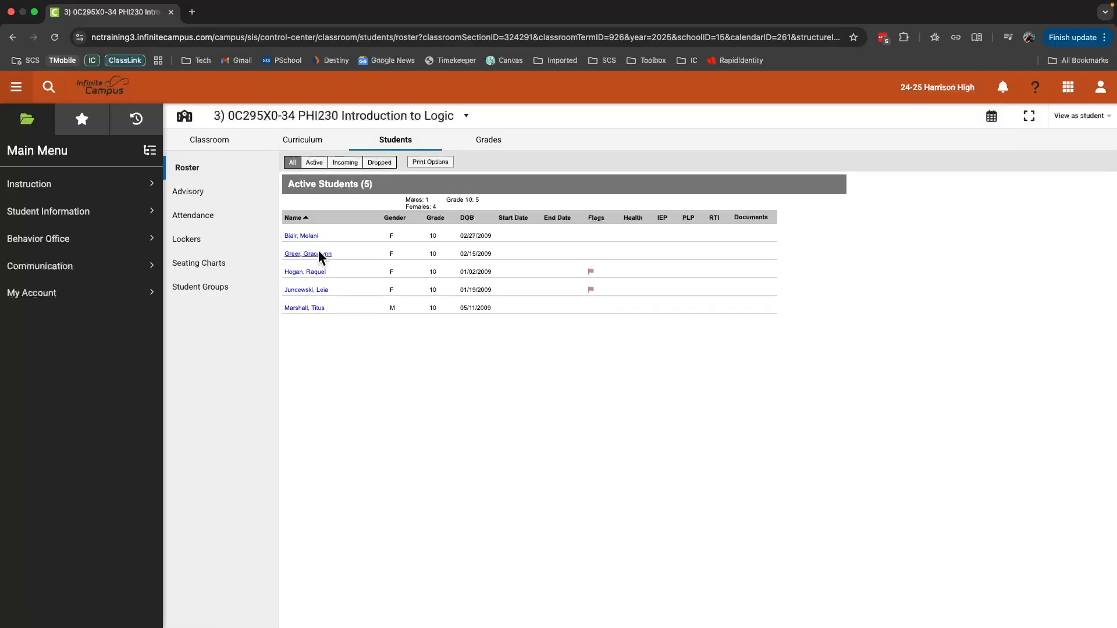
{"action": "mouse_move", "coordinate": [308, 254]}
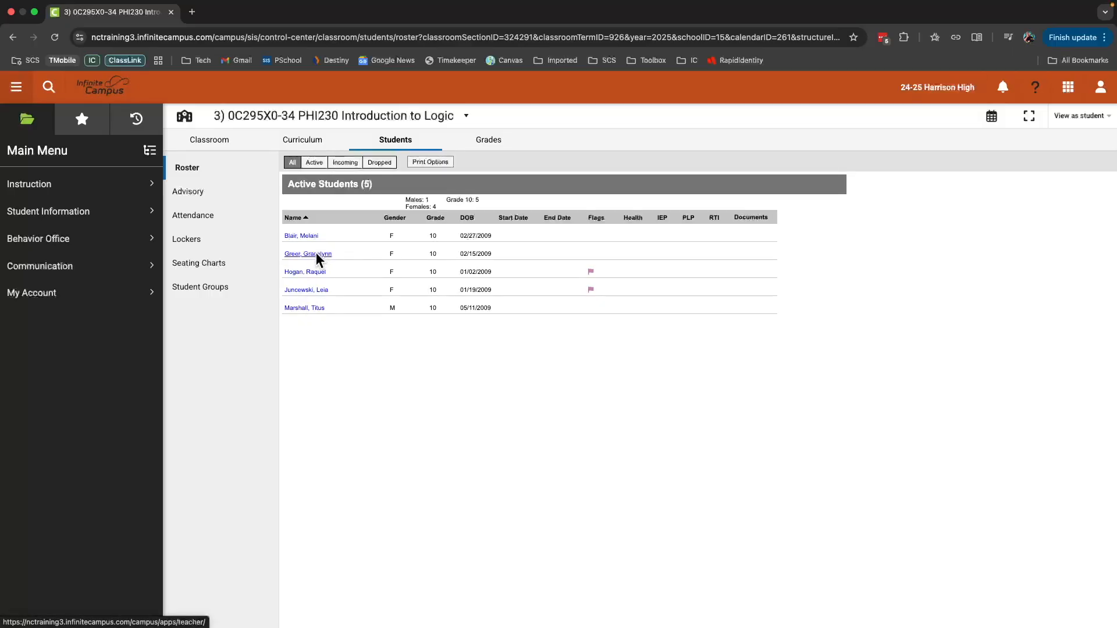
Step: Select a student from the roster and go To Student Information to load their Summary page
{"action": "left_click", "coordinate": [308, 253]}
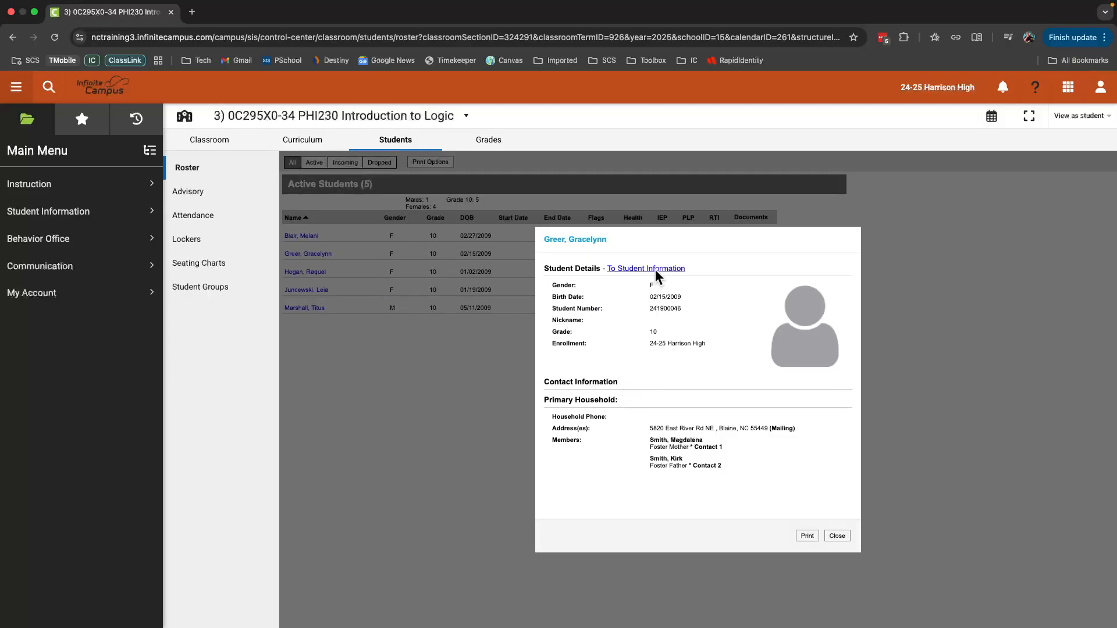
{"action": "left_click", "coordinate": [645, 269]}
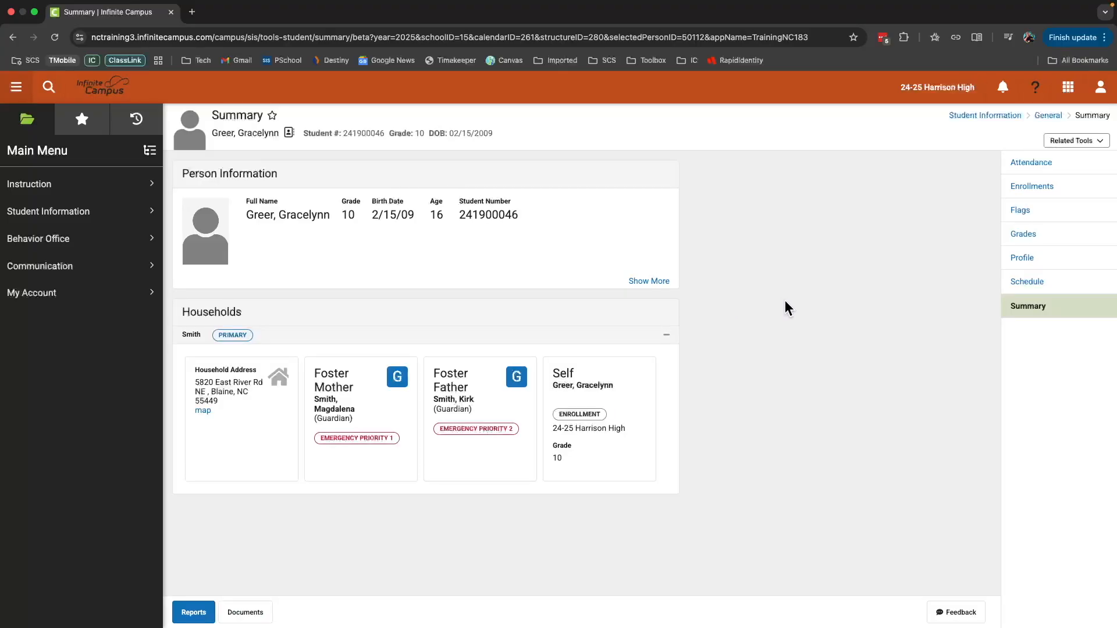
{"action": "mouse_move", "coordinate": [264, 315]}
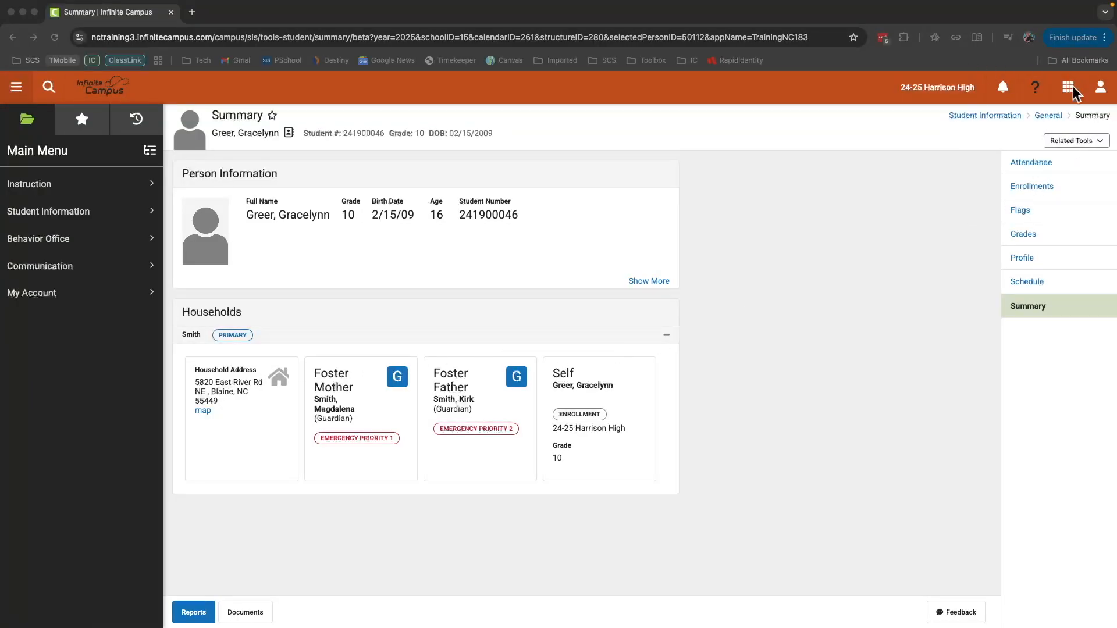
{"action": "mouse_move", "coordinate": [946, 106]}
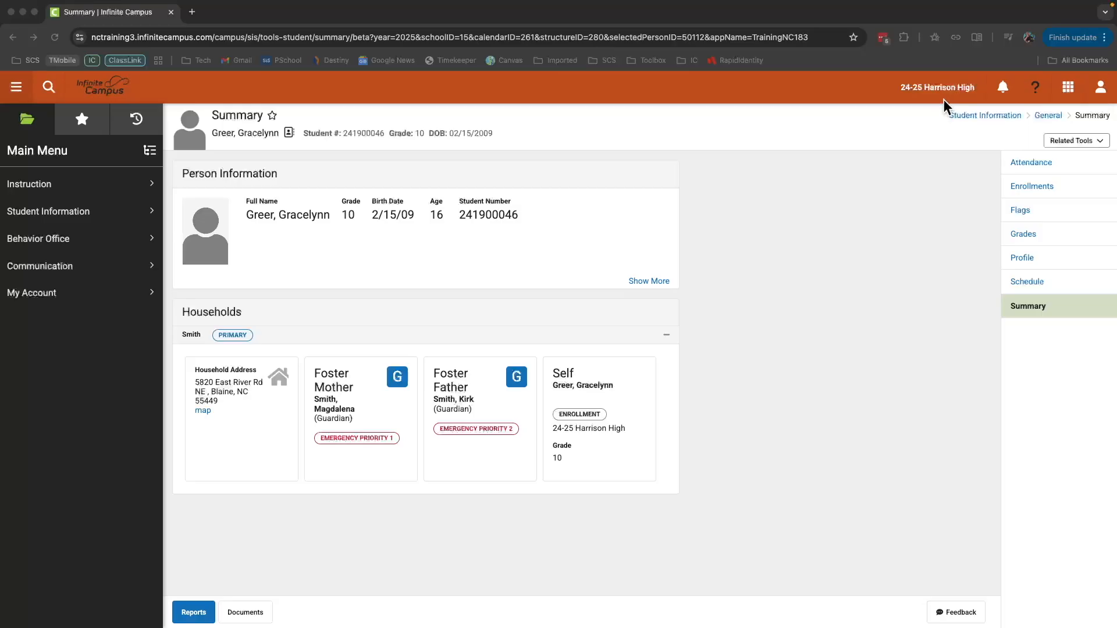
{"action": "mouse_move", "coordinate": [919, 98]}
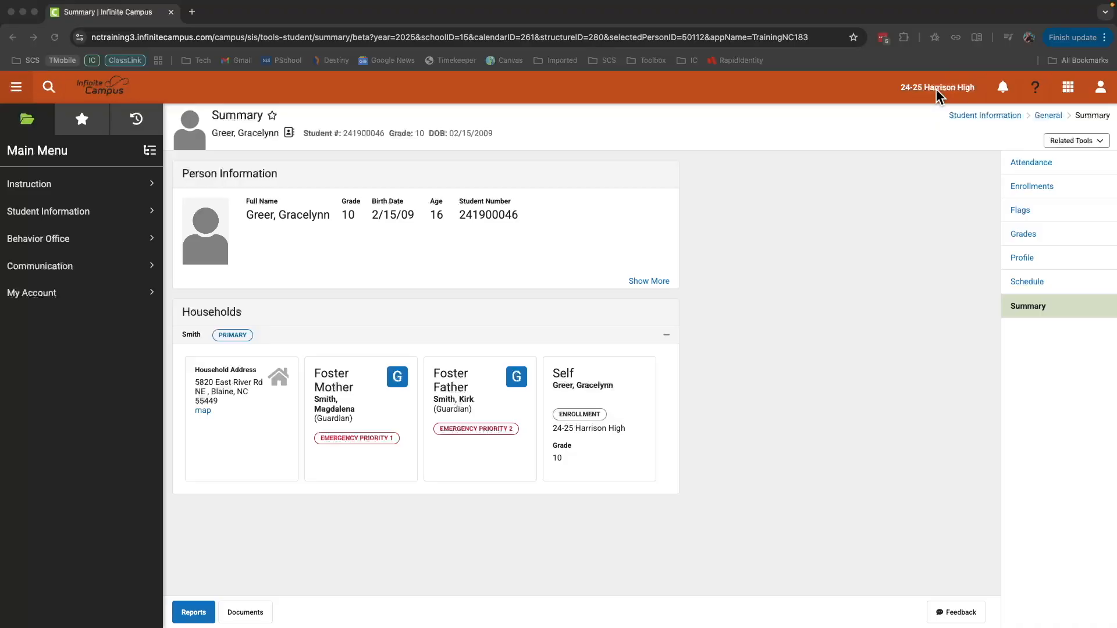
Step: Review the Context panel's year, school and calendar dropdowns, then close it without changes
{"action": "left_click", "coordinate": [935, 87]}
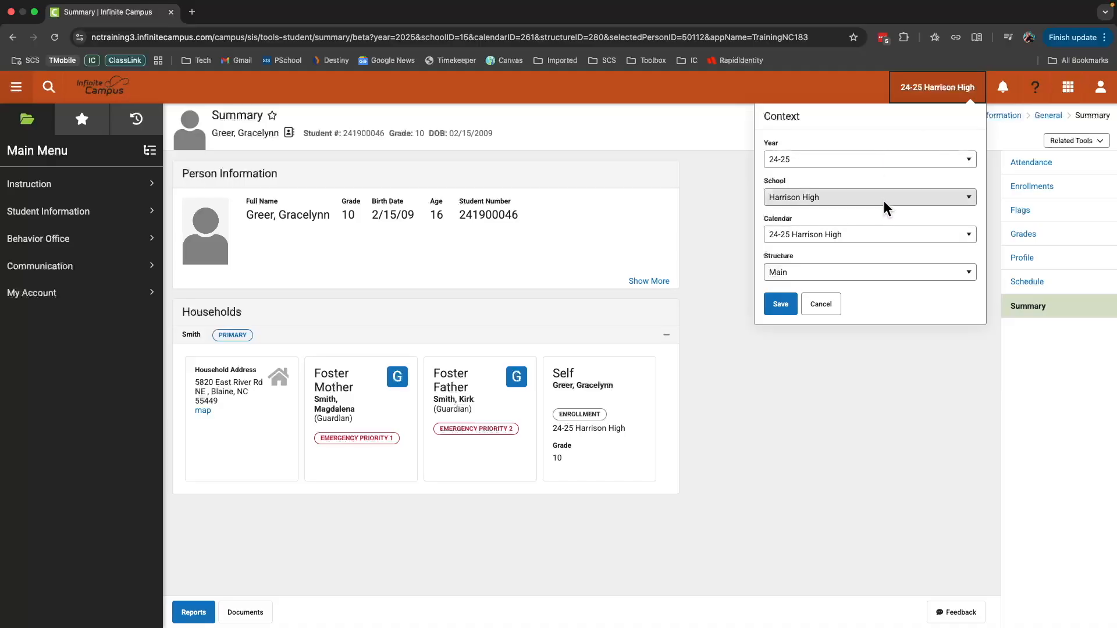
{"action": "left_click", "coordinate": [868, 198]}
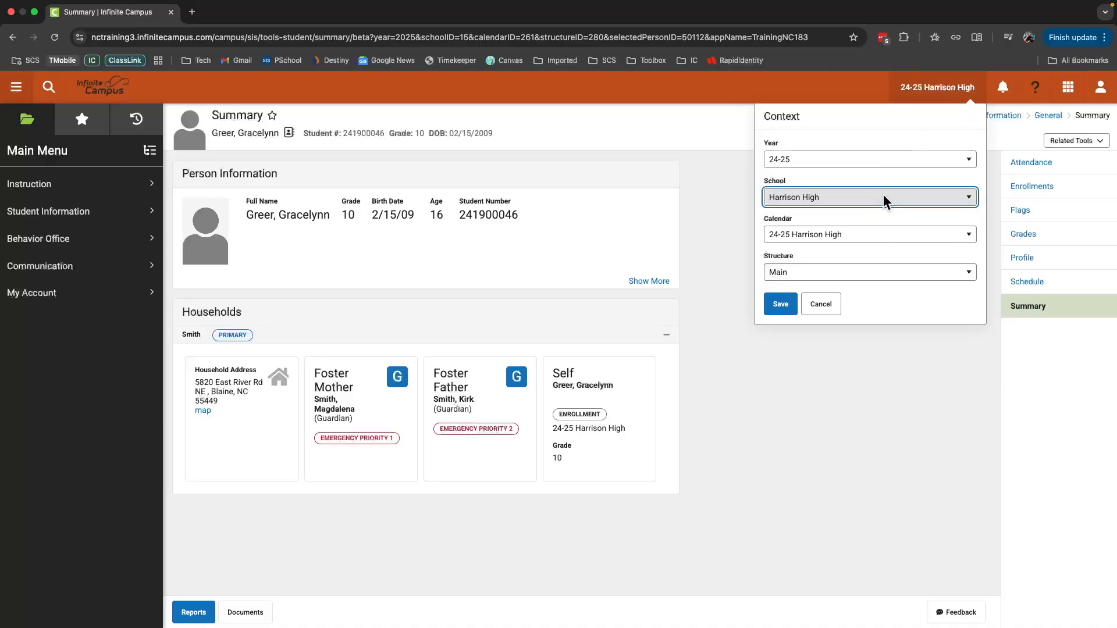
{"action": "left_click", "coordinate": [868, 197]}
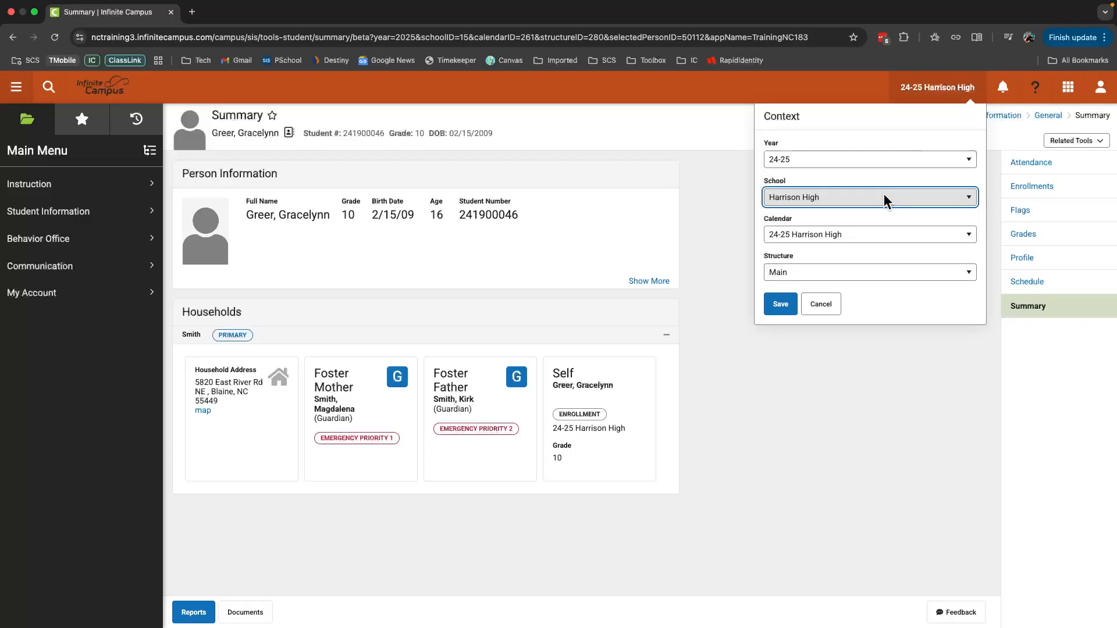
{"action": "left_click", "coordinate": [868, 159]}
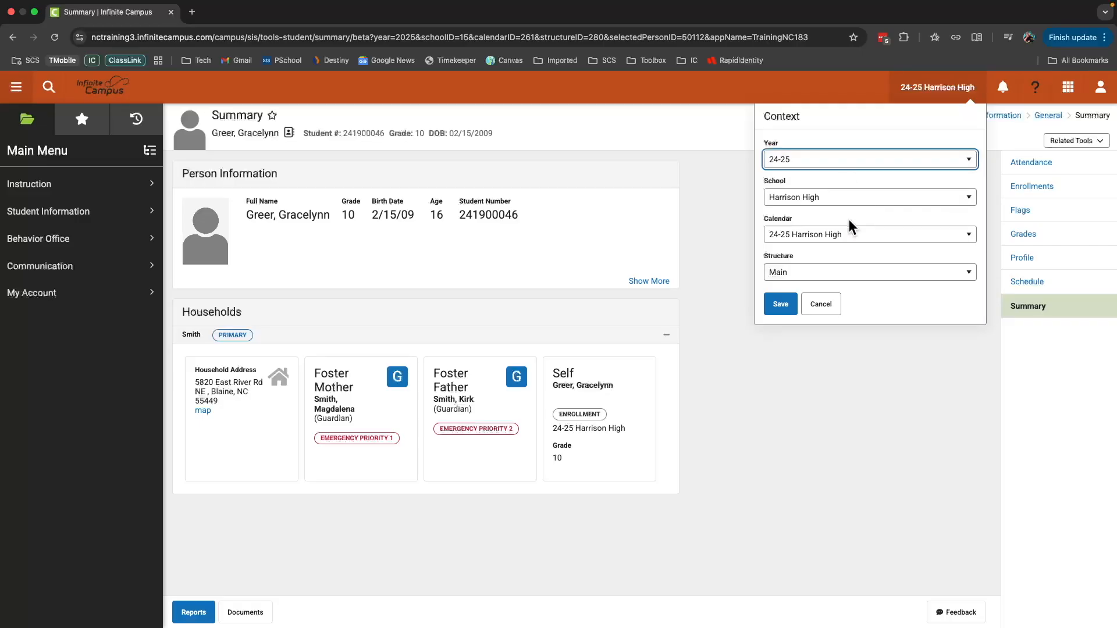
{"action": "left_click", "coordinate": [1004, 87]}
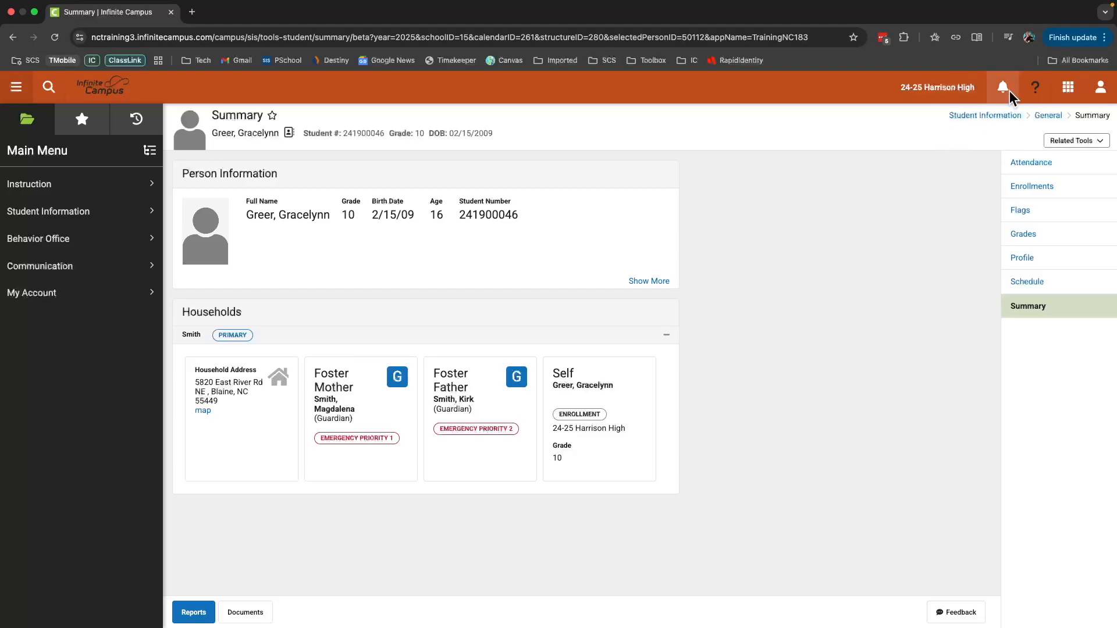
{"action": "left_click", "coordinate": [1002, 88]}
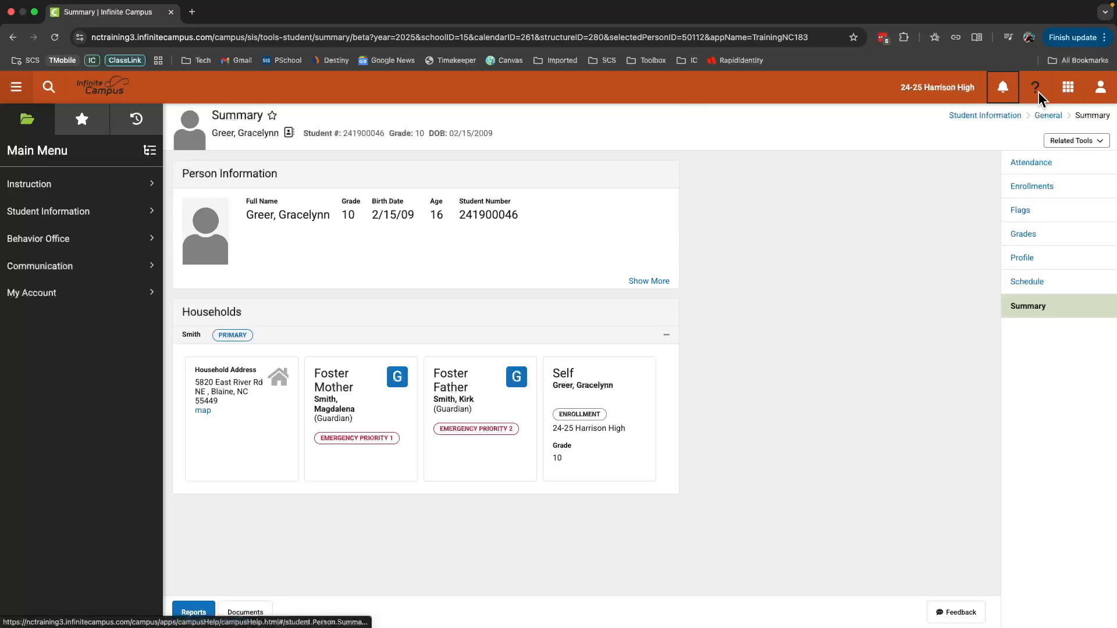
{"action": "left_click", "coordinate": [1035, 87]}
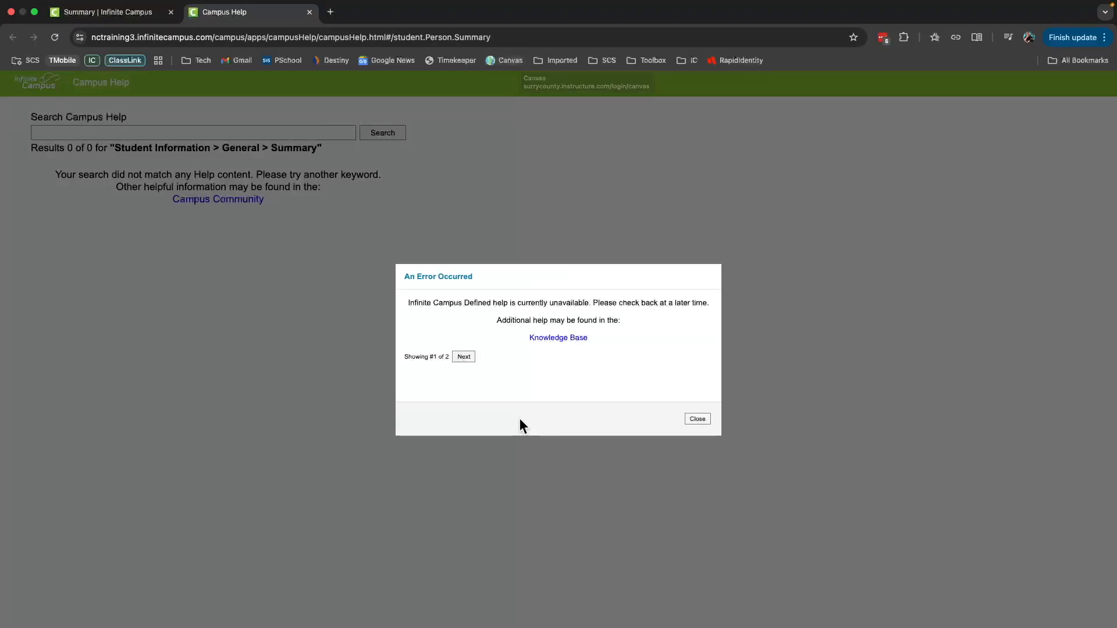
{"action": "left_click", "coordinate": [695, 419]}
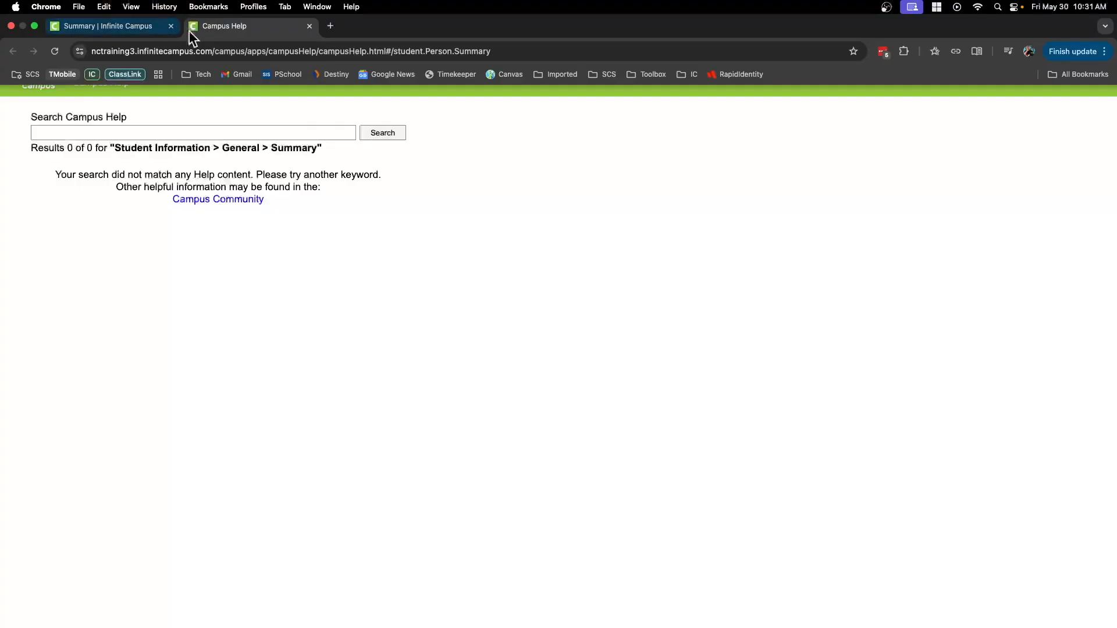
{"action": "left_click", "coordinate": [107, 25]}
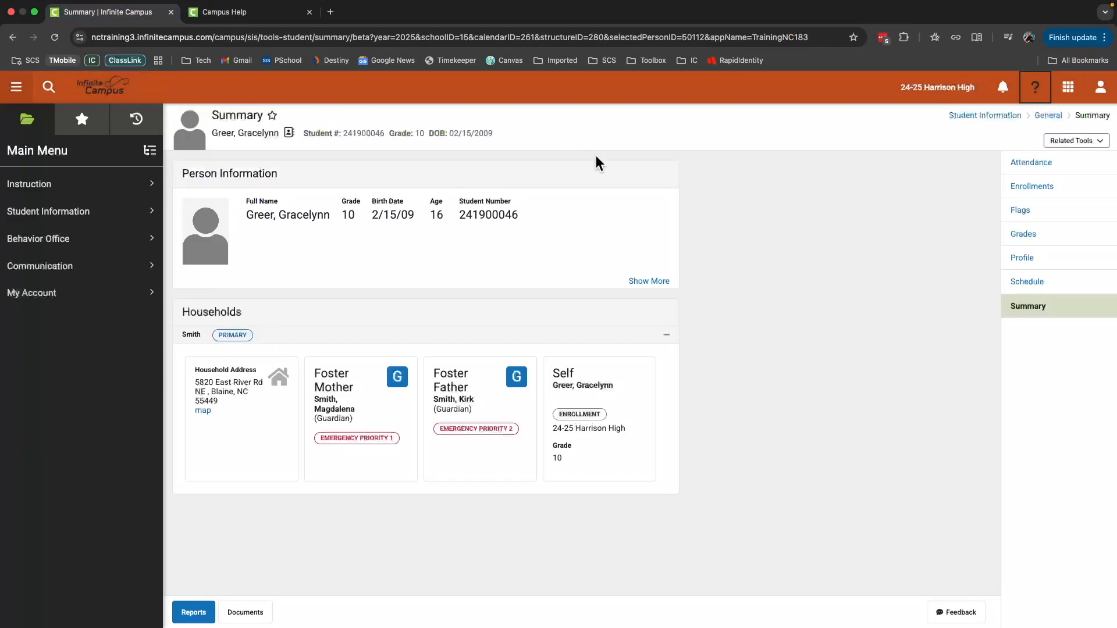
{"action": "mouse_move", "coordinate": [690, 205]}
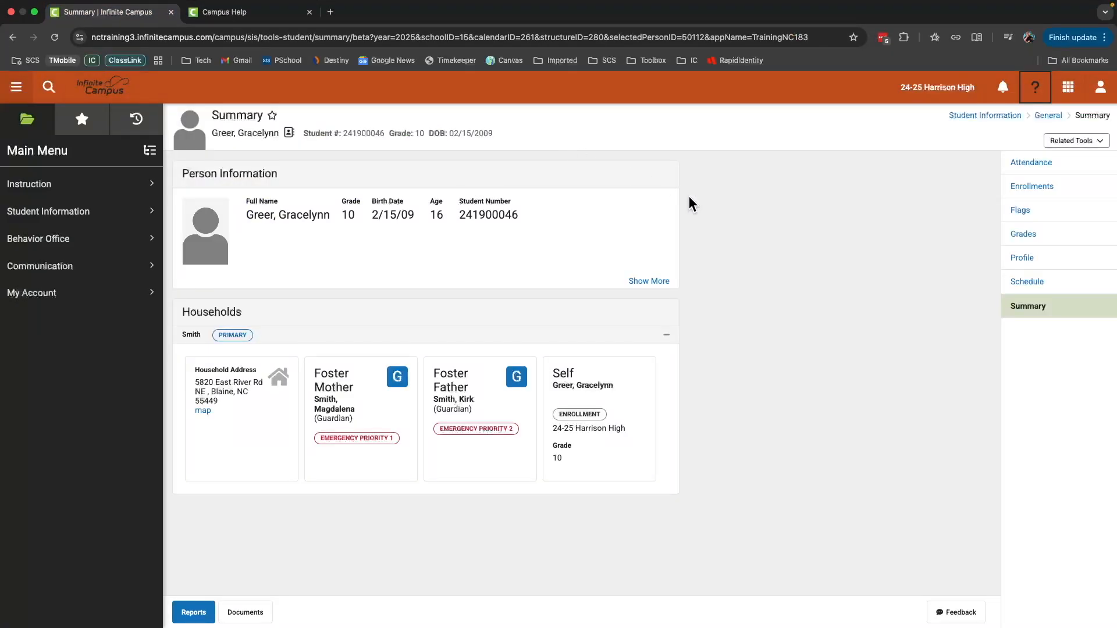
{"action": "mouse_move", "coordinate": [826, 184]}
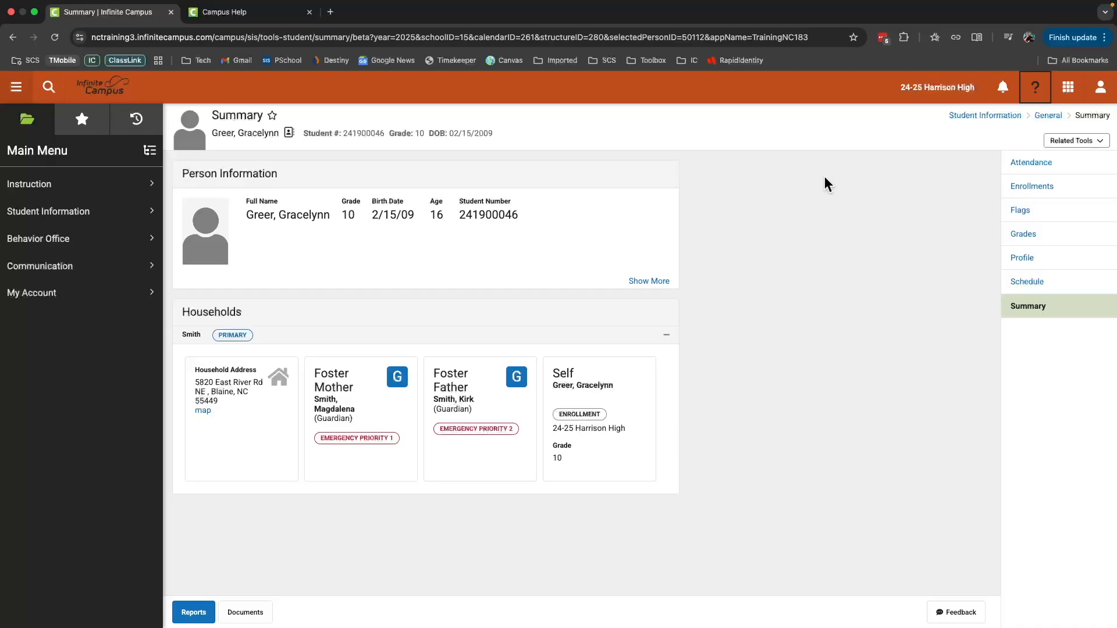
{"action": "mouse_move", "coordinate": [839, 182]}
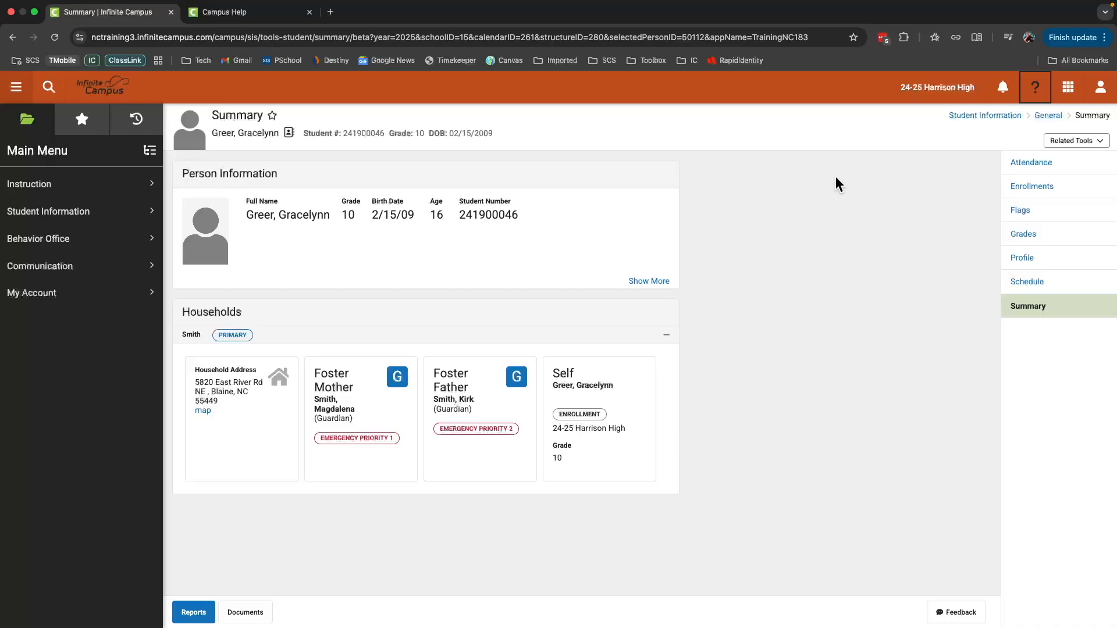
{"action": "mouse_move", "coordinate": [1068, 87]}
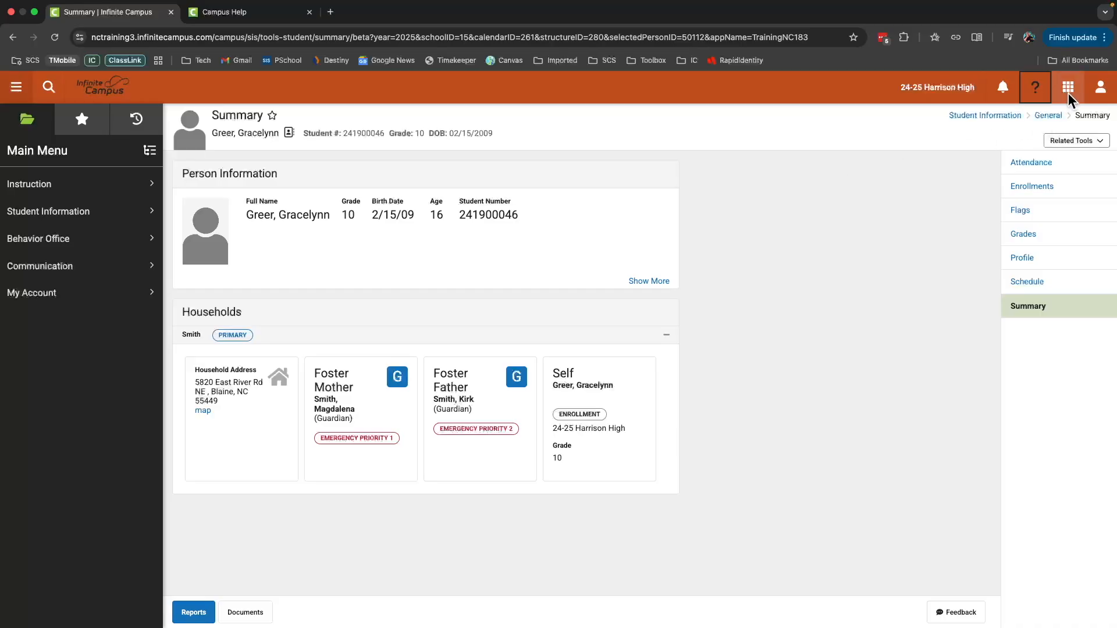
Step: Go to the Teaching Center via the apps grid and bring up the User Menu
{"action": "left_click", "coordinate": [1067, 87]}
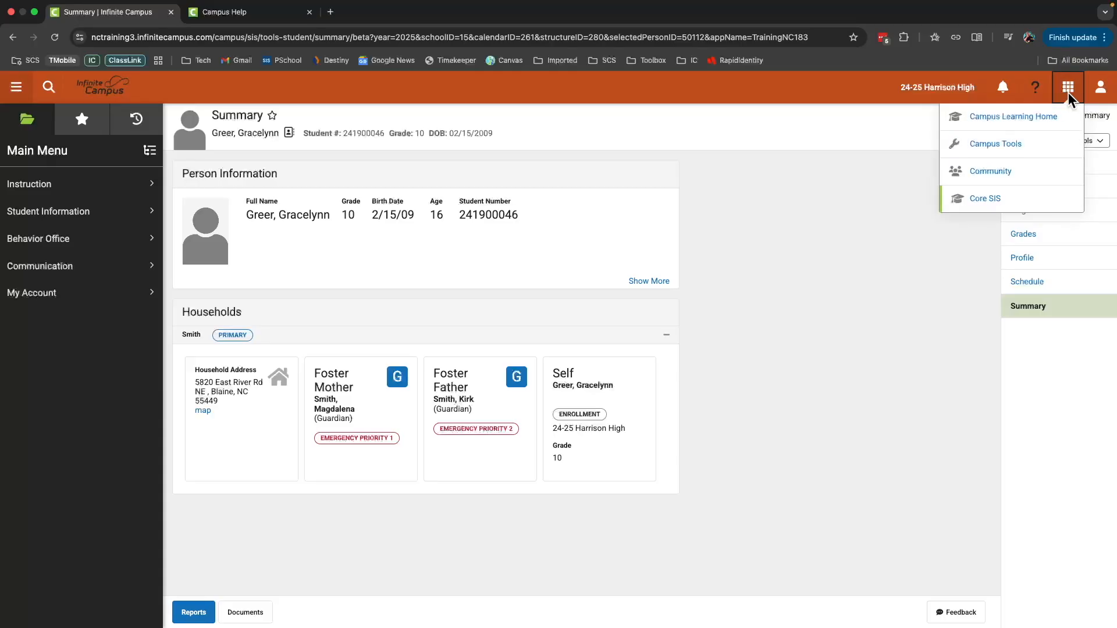
{"action": "mouse_move", "coordinate": [1025, 98]}
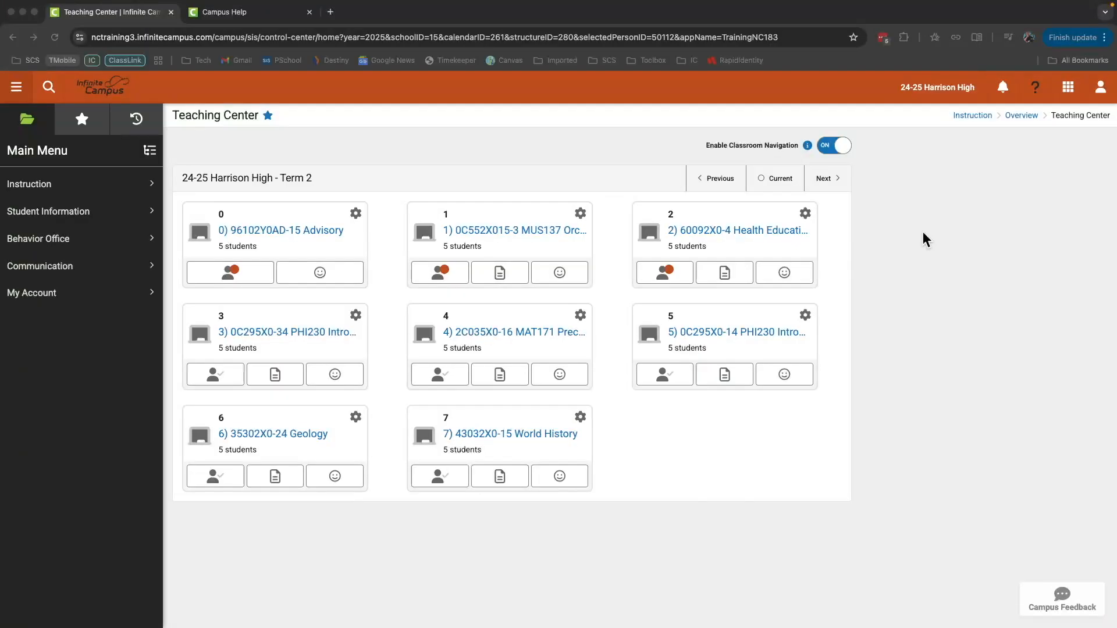
{"action": "mouse_move", "coordinate": [1052, 136]}
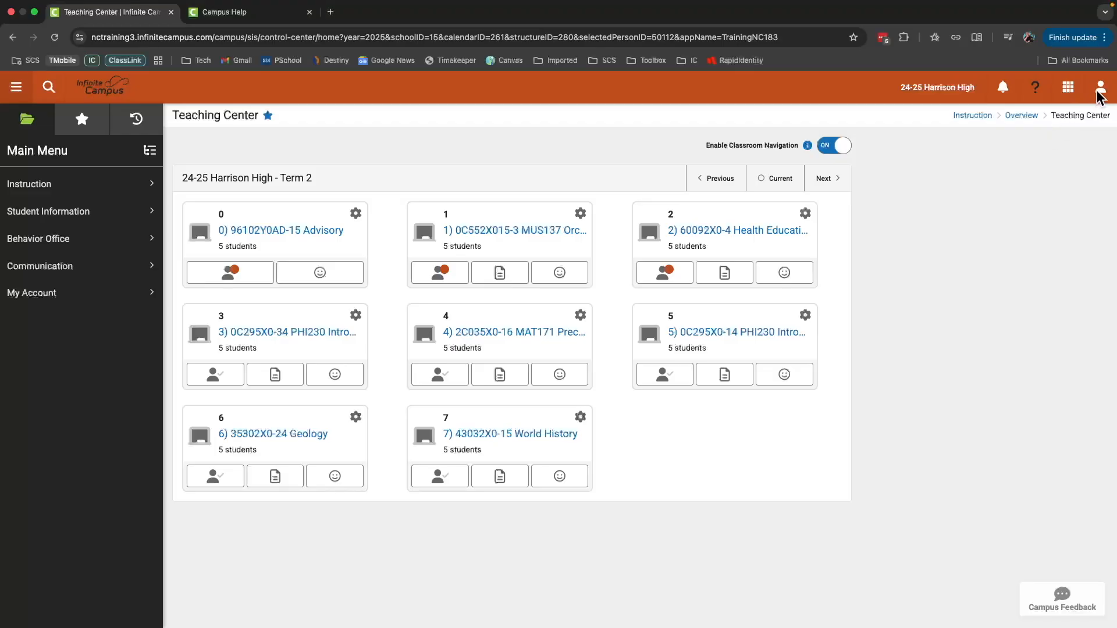
{"action": "left_click", "coordinate": [1100, 87]}
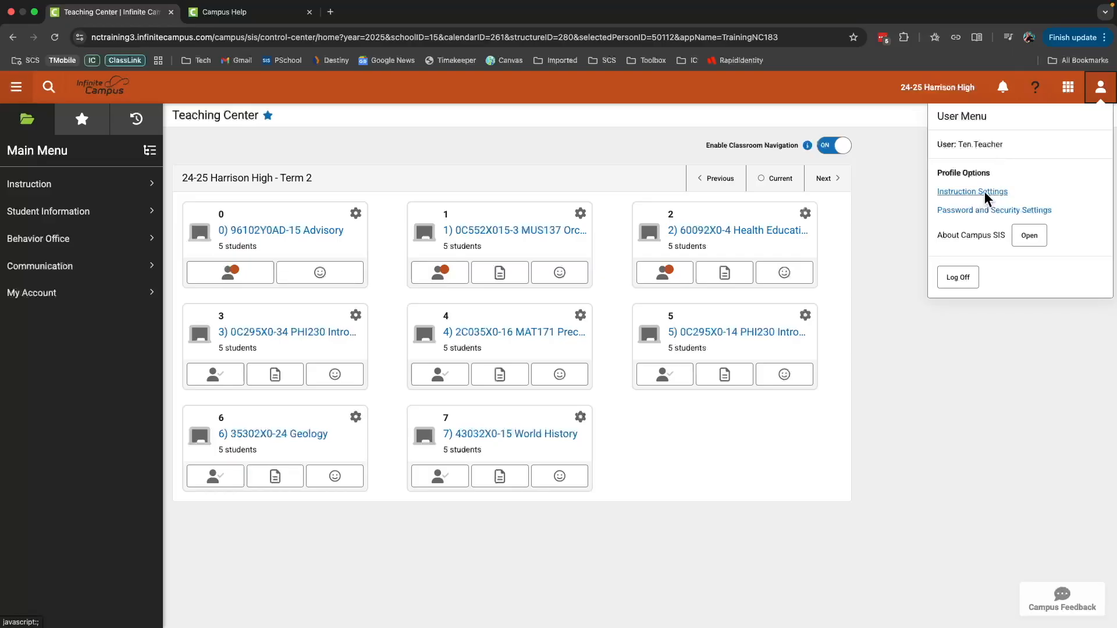
Step: In Instruction Settings, enable Show Student Picture and save, getting the 'Saved!' confirmation
{"action": "left_click", "coordinate": [971, 191]}
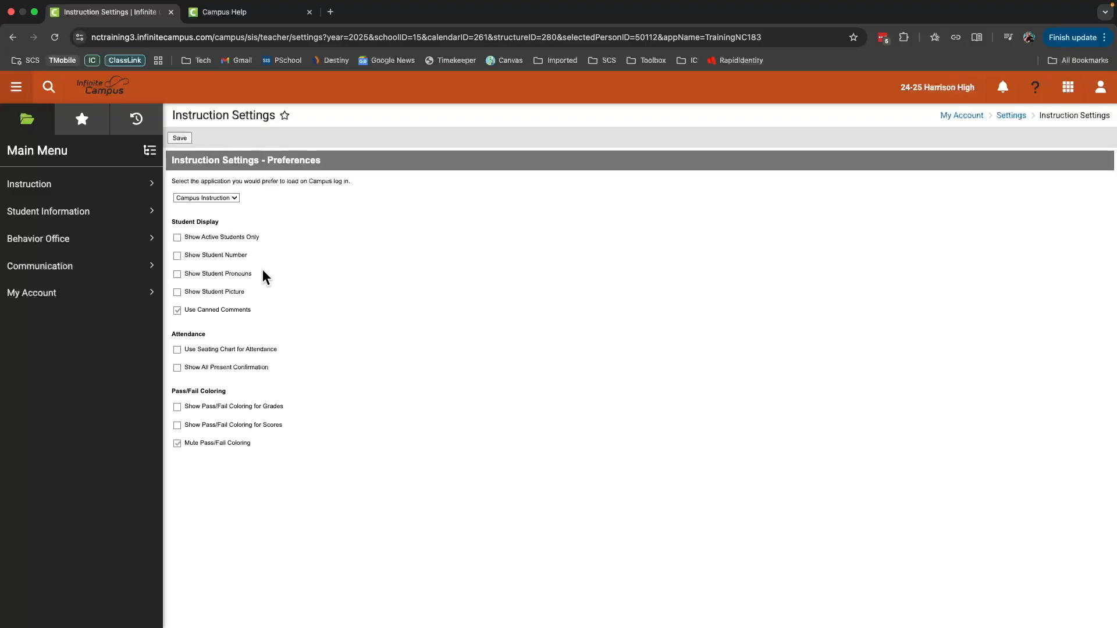
{"action": "left_click", "coordinate": [177, 291]}
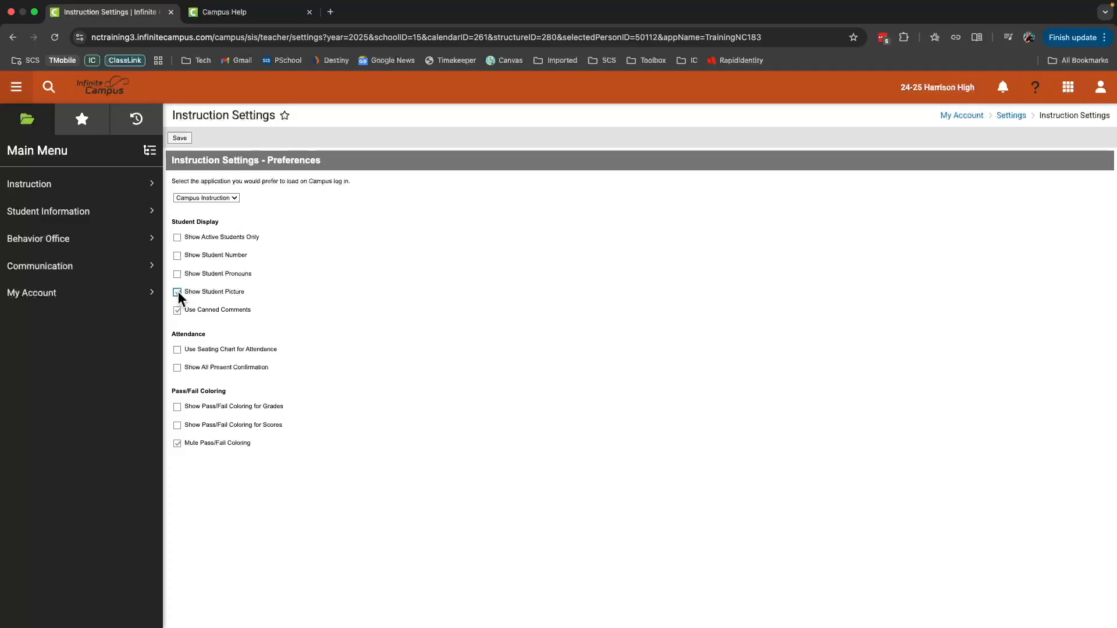
{"action": "left_click", "coordinate": [176, 291]}
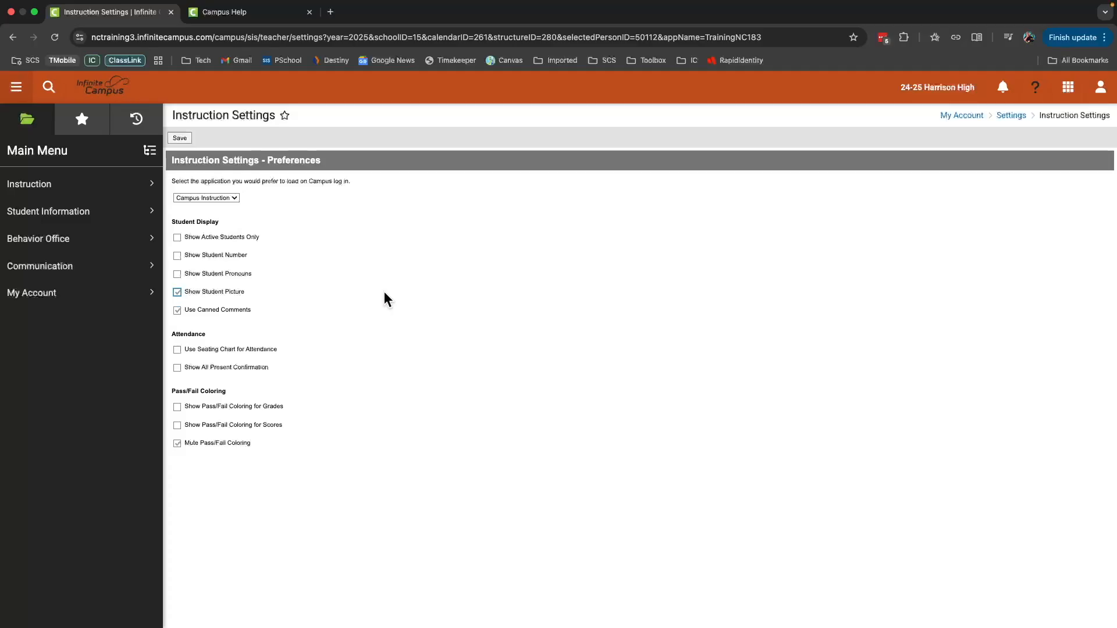
{"action": "mouse_move", "coordinate": [390, 296]}
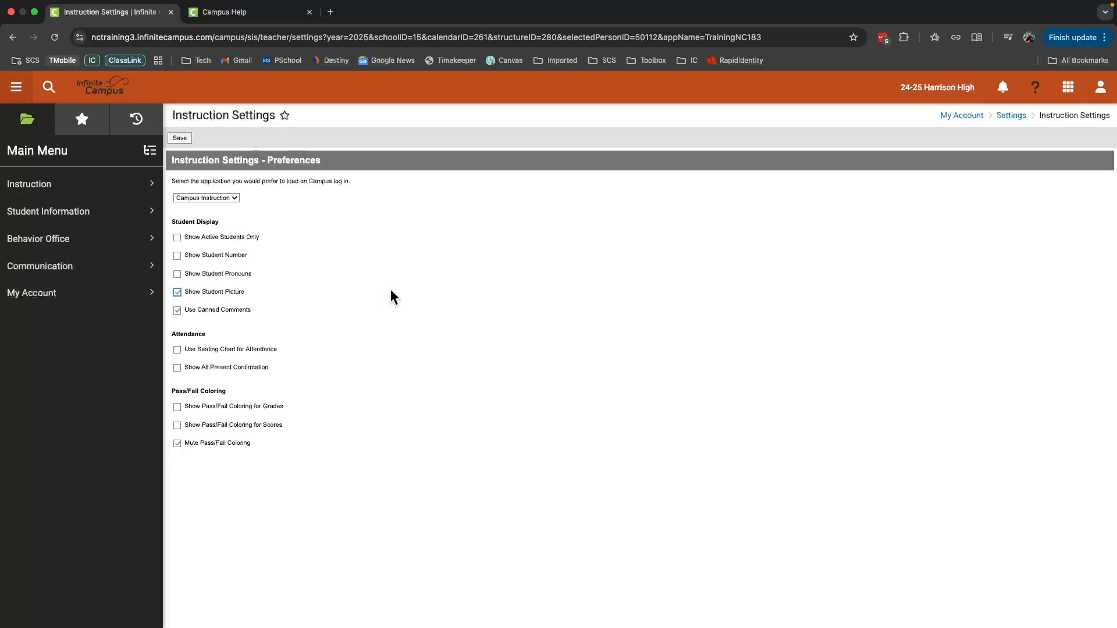
{"action": "mouse_move", "coordinate": [759, 218]}
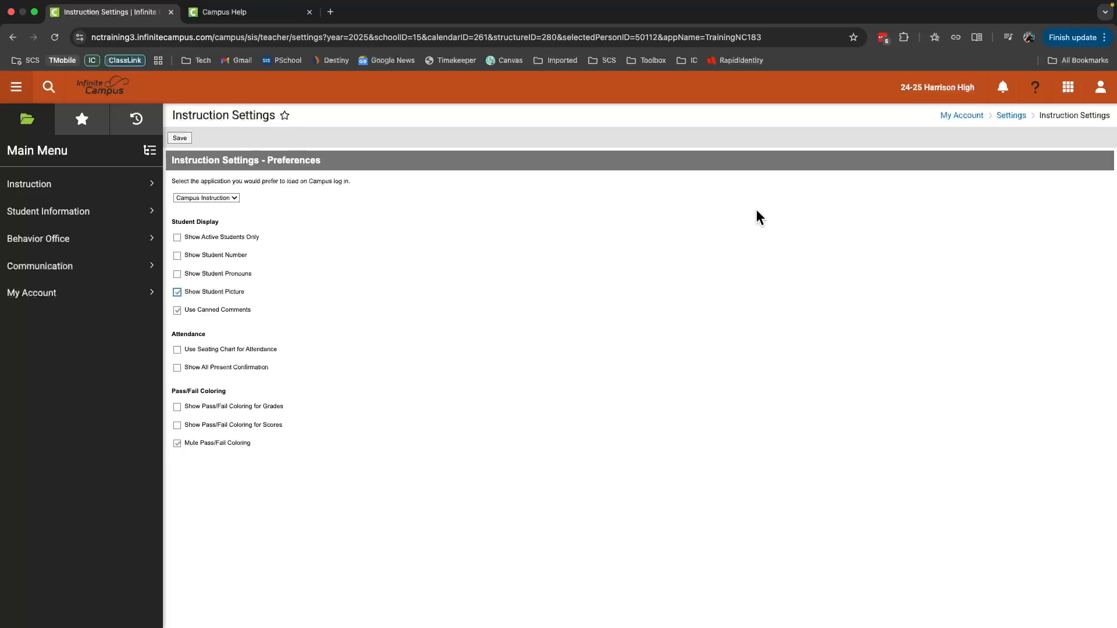
{"action": "left_click", "coordinate": [179, 137]}
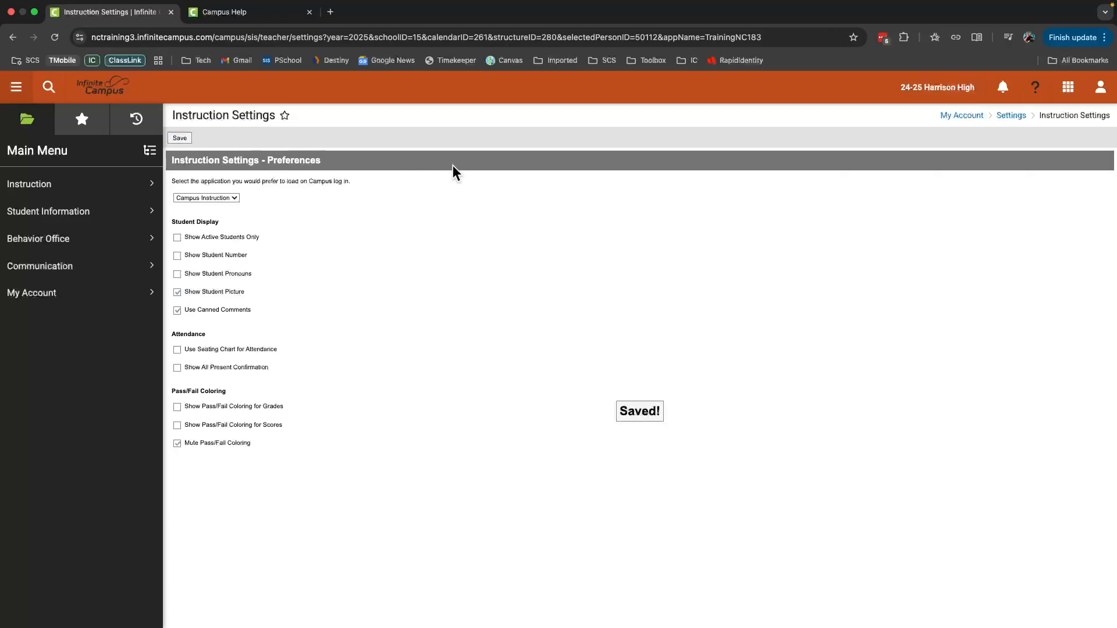